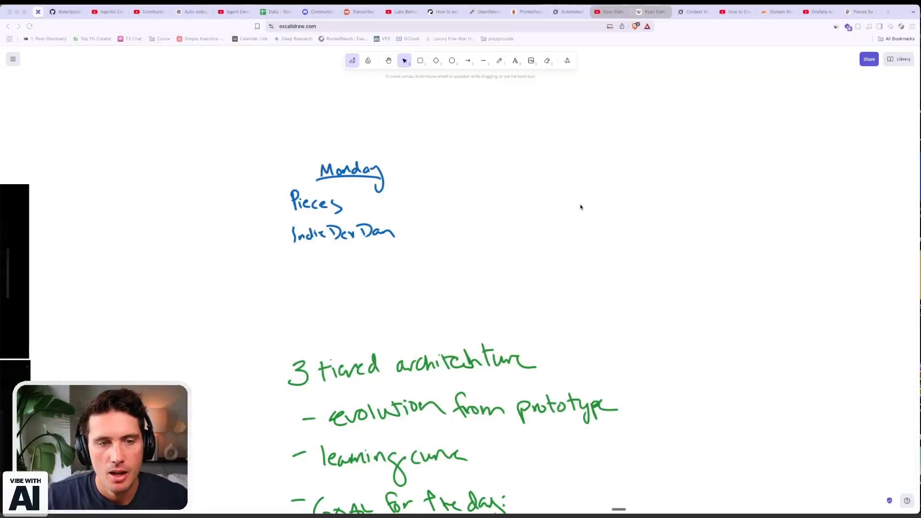
mouse_move(497, 199)
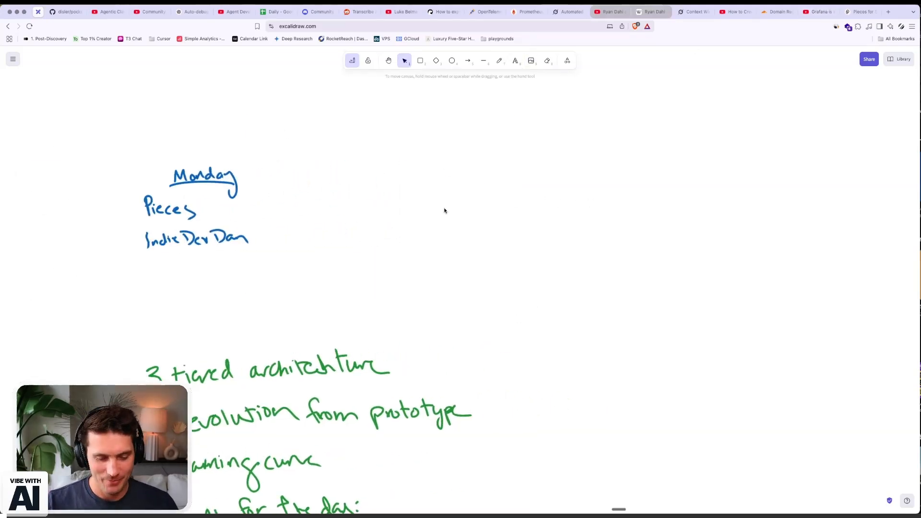
- With the green freehand pencil, draw an arrow from Pieces toward the upper right
click(499, 60)
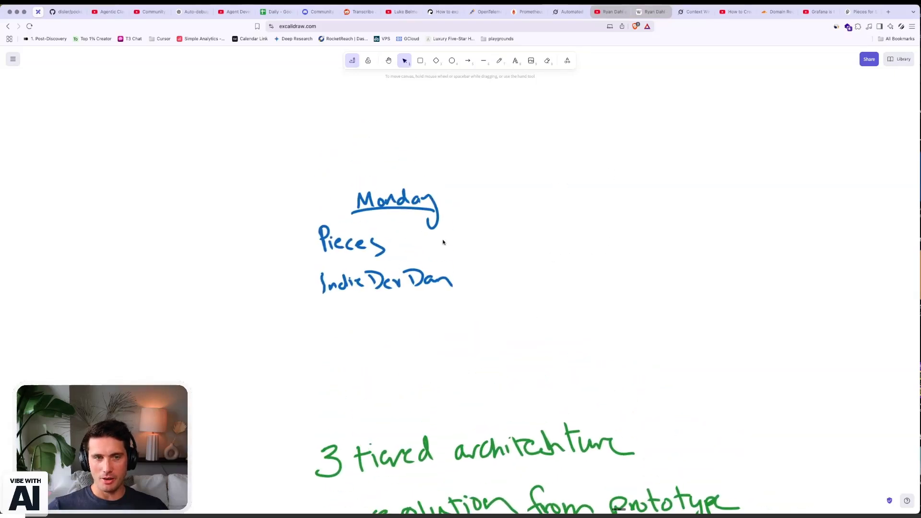
click(499, 61)
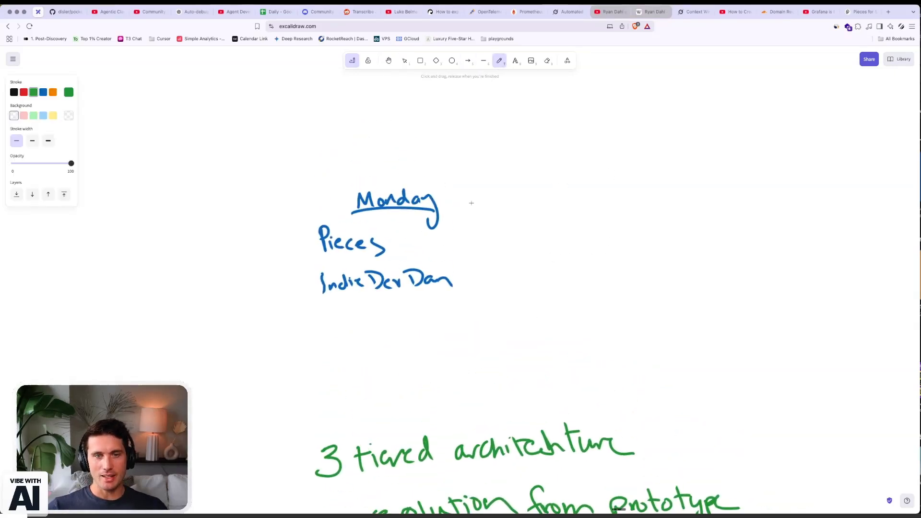
drag(452, 247, 479, 234)
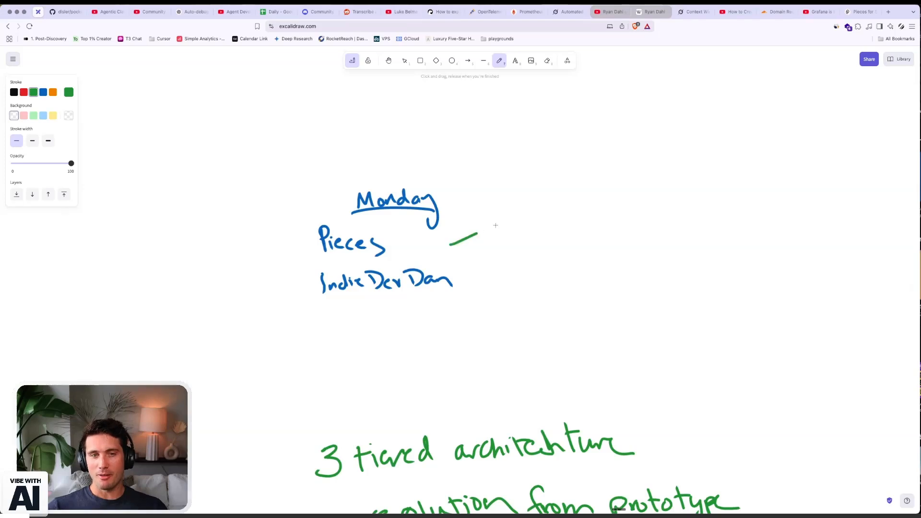
drag(452, 244, 546, 191)
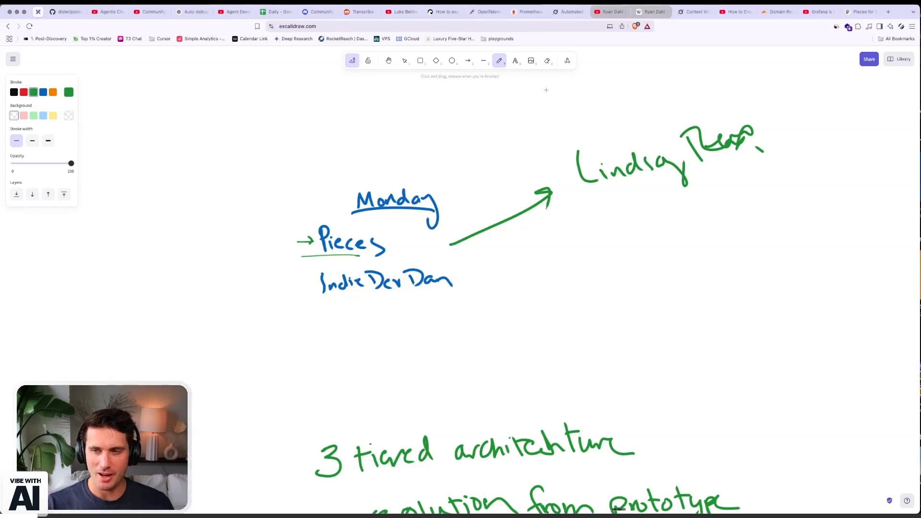
mouse_move(627, 104)
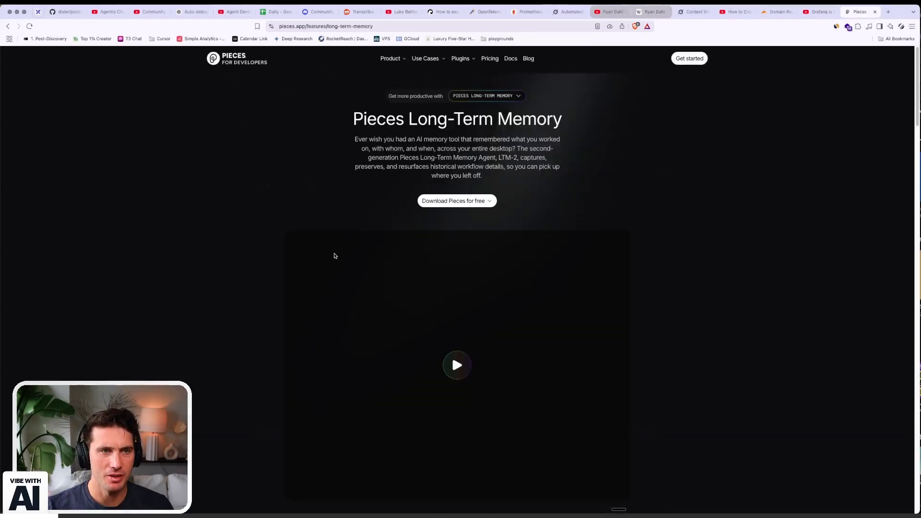
- Scroll down the Pieces Long-Term Memory page
scroll(down, 3)
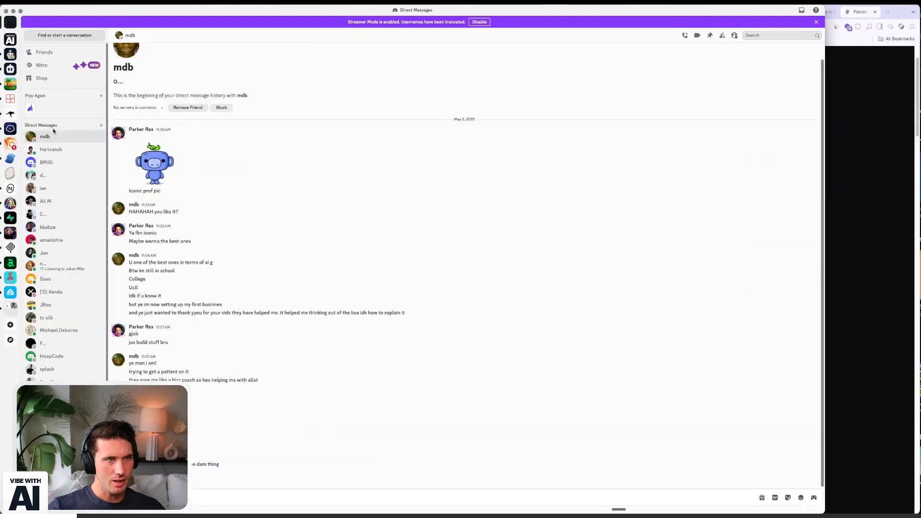
- Enlarge the shared Discord image listing yesterday's work session summaries
click(43, 175)
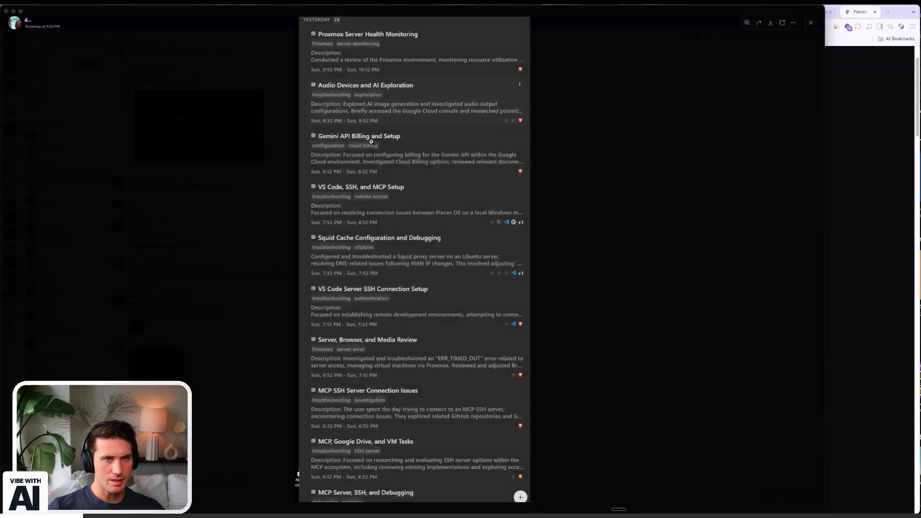
mouse_move(323, 182)
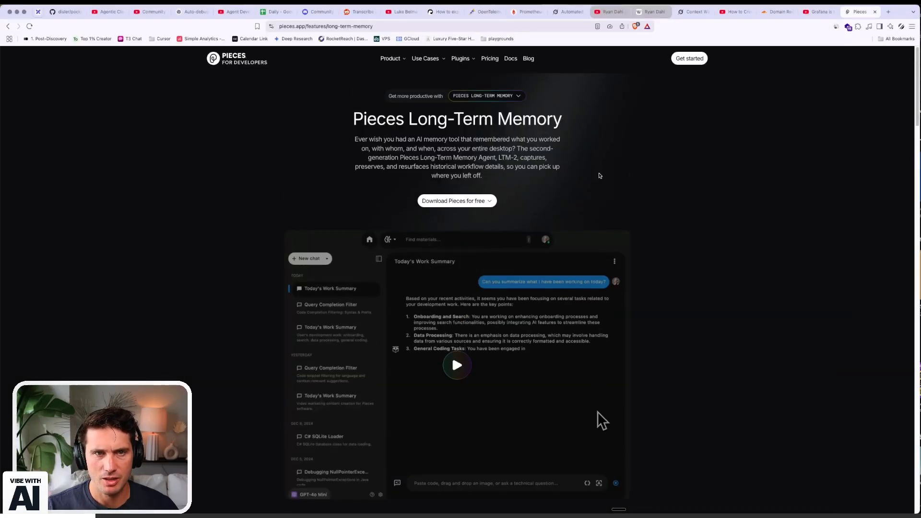
- Back on the whiteboard, underline IndieDevDan with a long green line
click(860, 12)
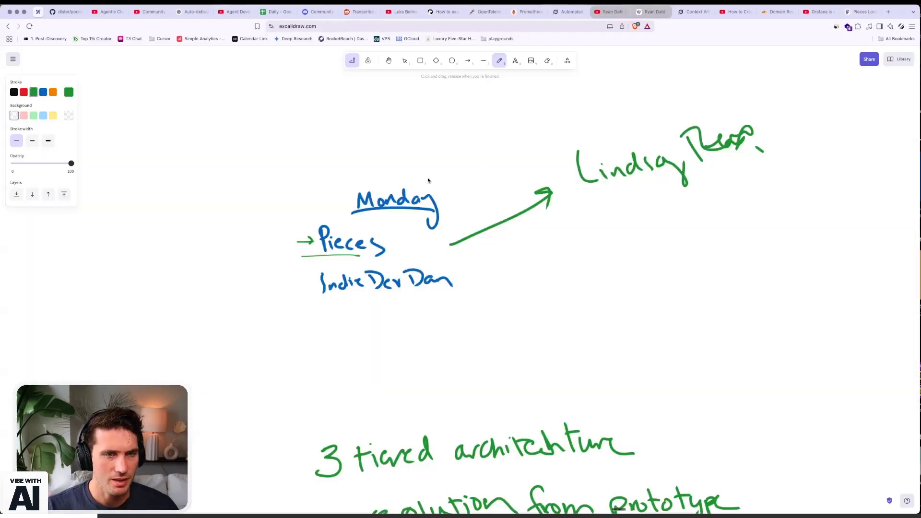
drag(242, 310, 488, 306)
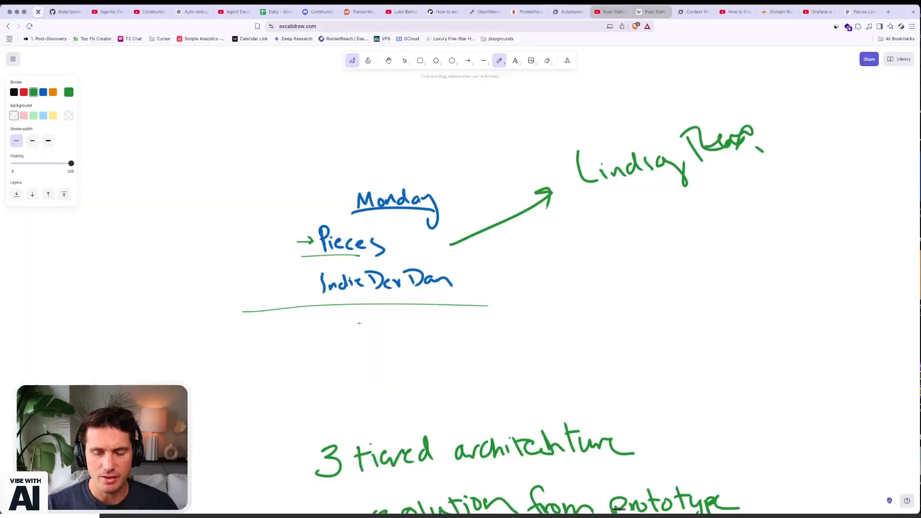
click(404, 60)
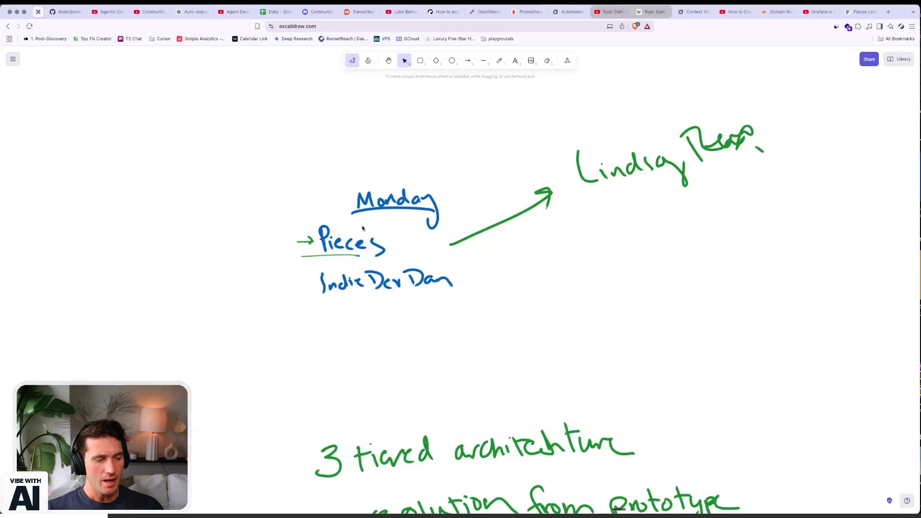
mouse_move(590, 188)
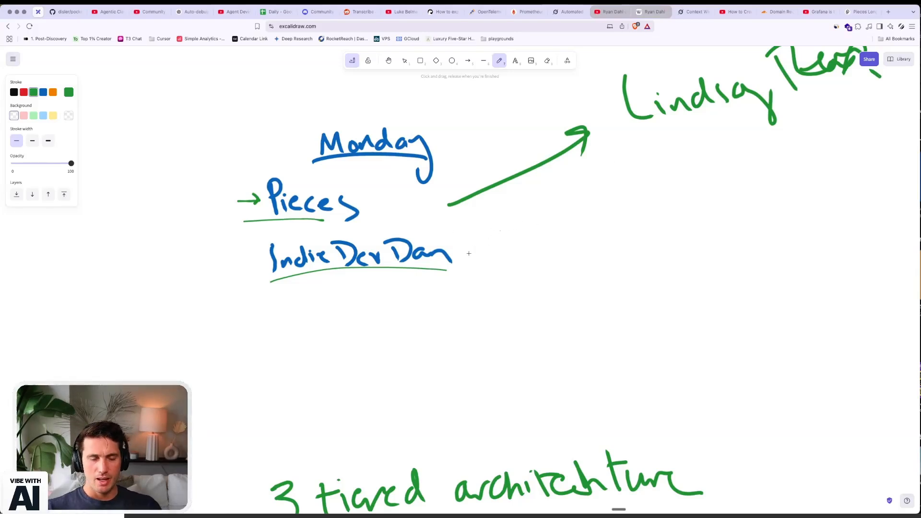
- Draw an arrow from IndieDevDan and write '3 folder' with a 'context' bullet beneath
drag(467, 250, 528, 246)
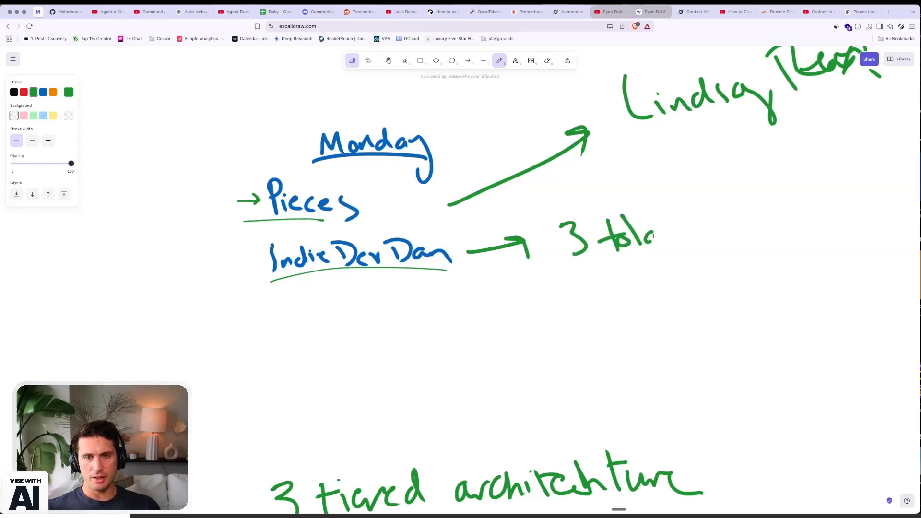
drag(599, 211, 693, 235)
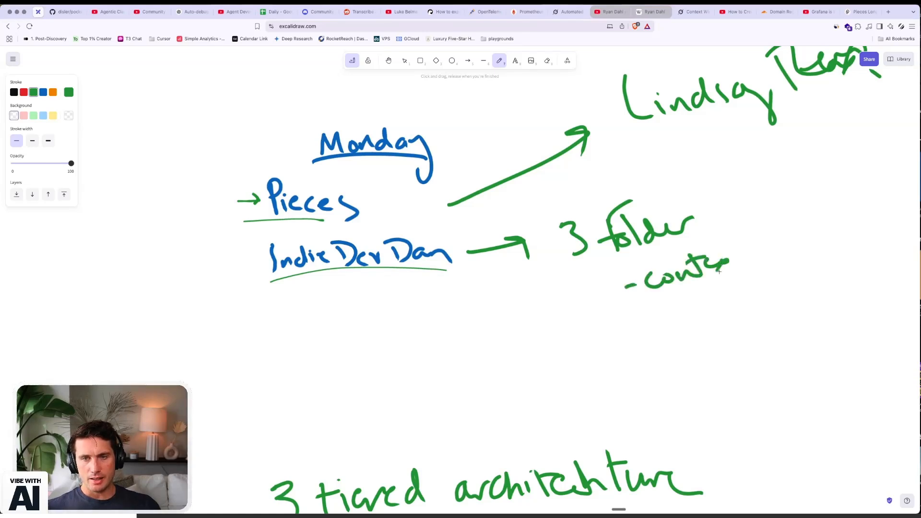
drag(633, 326, 681, 324)
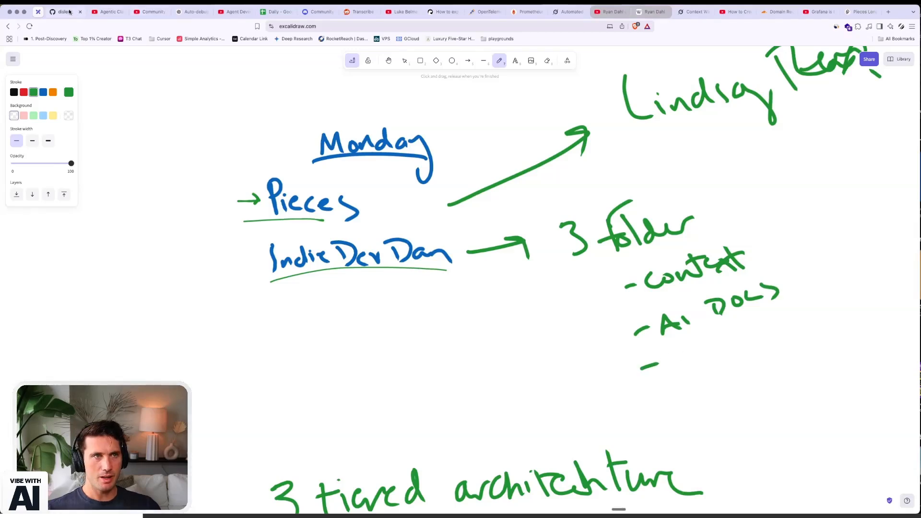
- Switch to the IndieDevDan YouTube video showing the commands folder
click(234, 12)
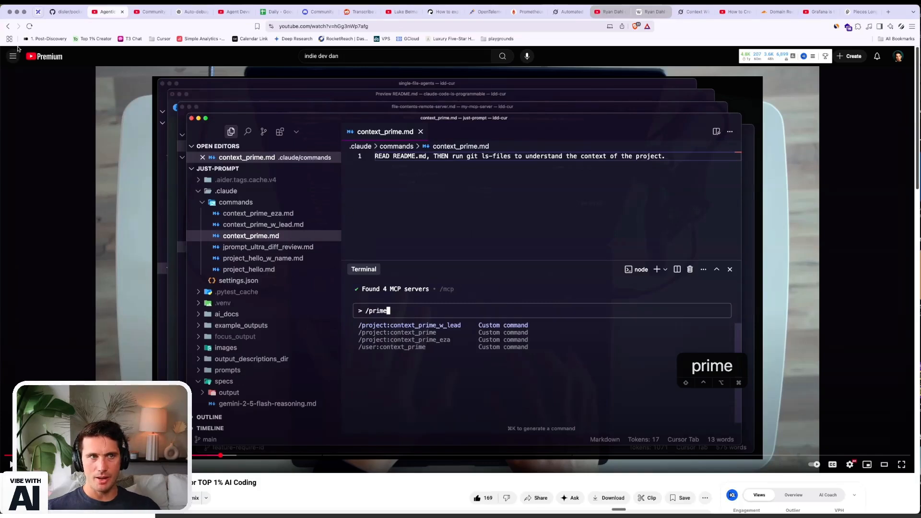
mouse_move(37, 12)
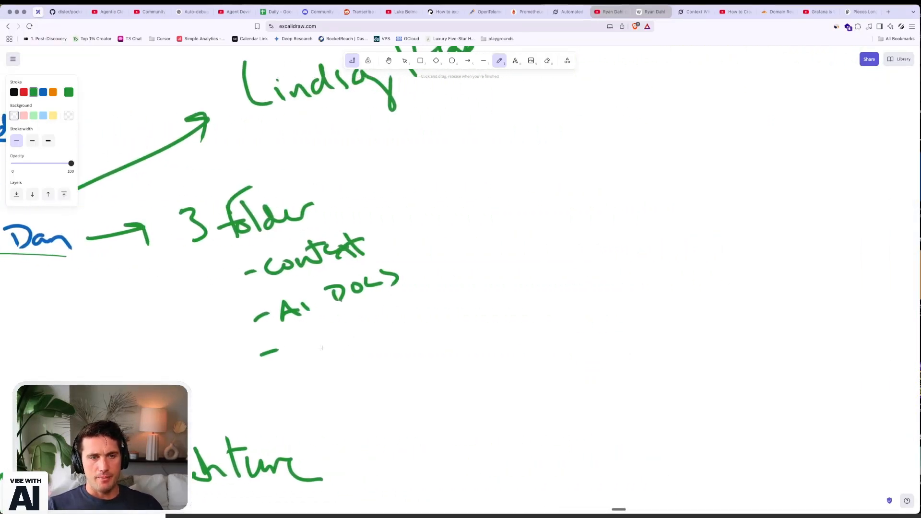
- Write 'commands' as the third folder and draw an arrow from context upward
drag(288, 349, 341, 349)
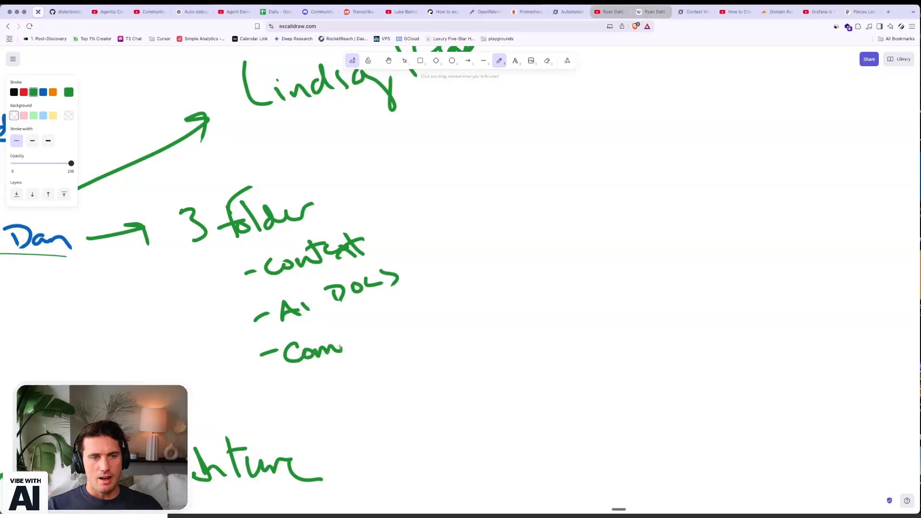
drag(343, 343, 429, 343)
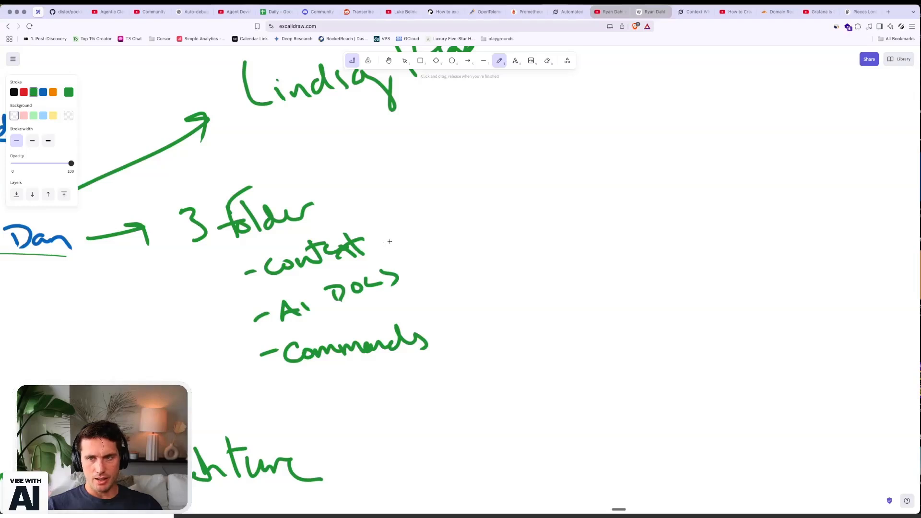
drag(391, 244, 473, 193)
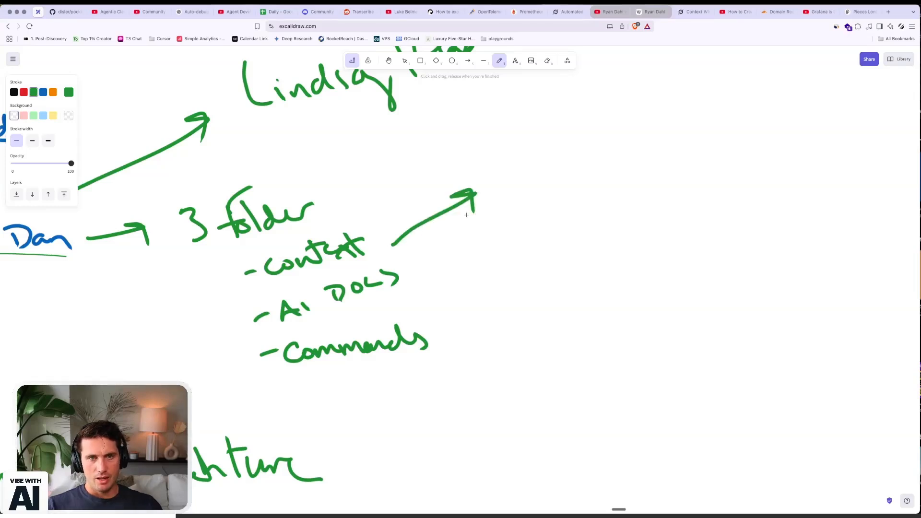
- Handwrite 'Shell script + files' at the arrow tip with a second note line below
drag(499, 149, 517, 171)
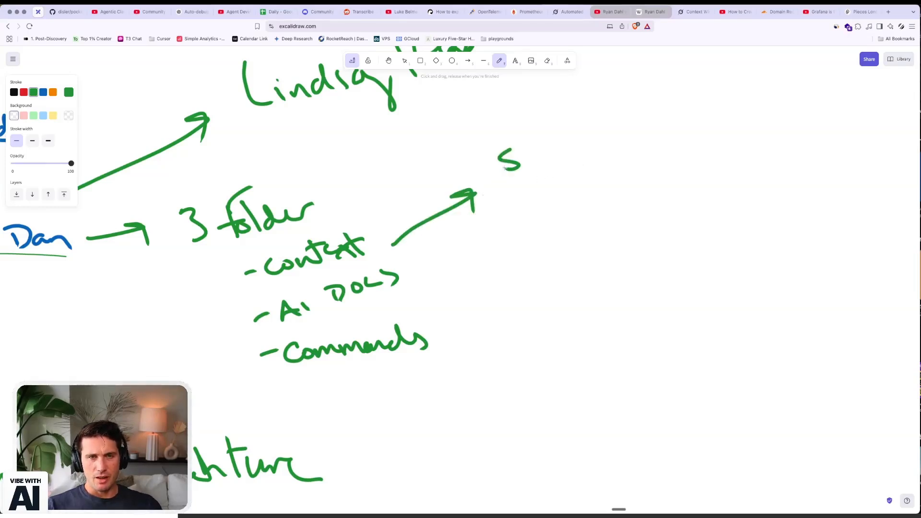
drag(499, 156, 615, 153)
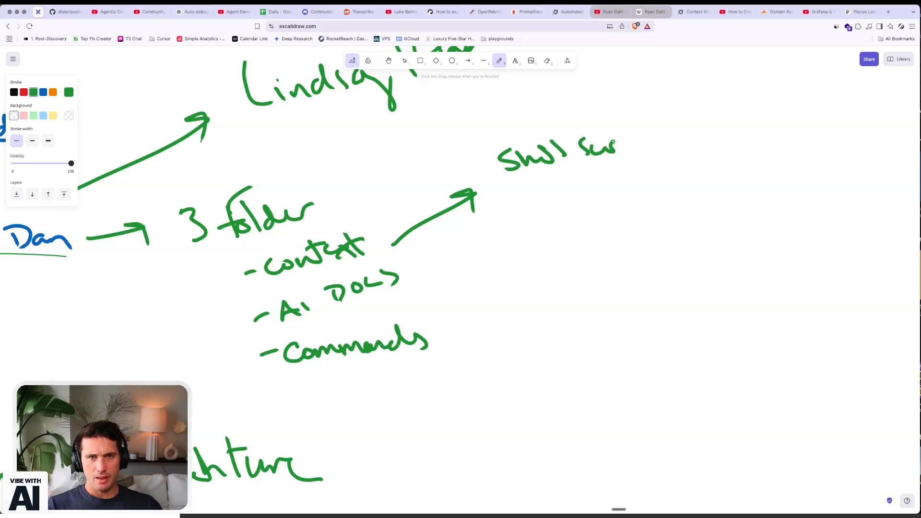
drag(617, 147, 673, 141)
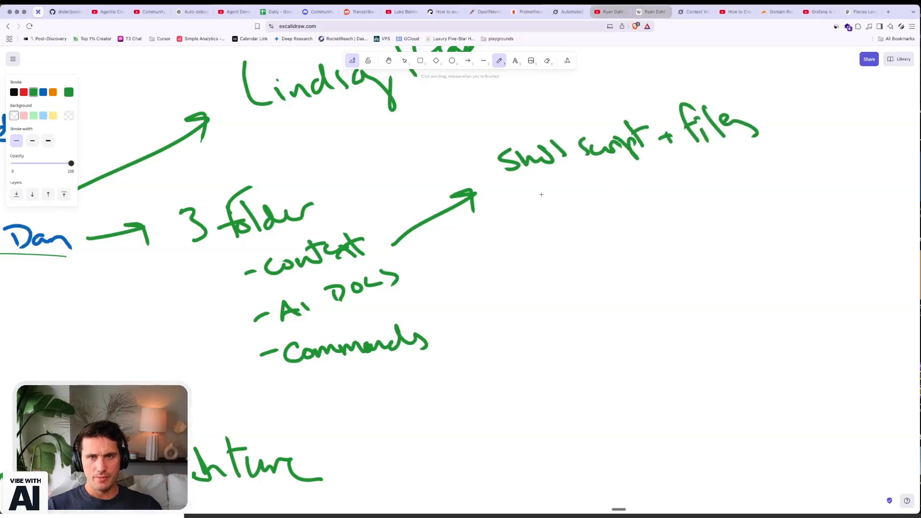
drag(543, 202, 576, 194)
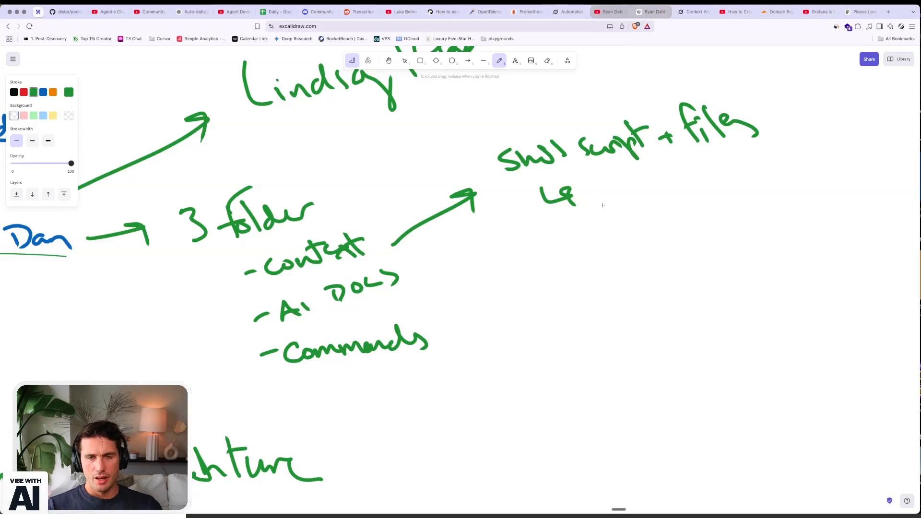
drag(596, 188, 617, 208)
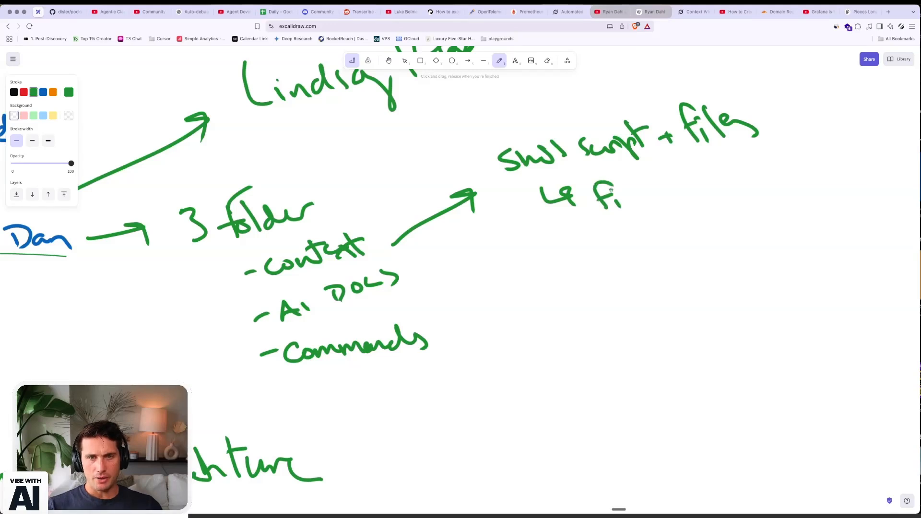
drag(623, 194, 723, 182)
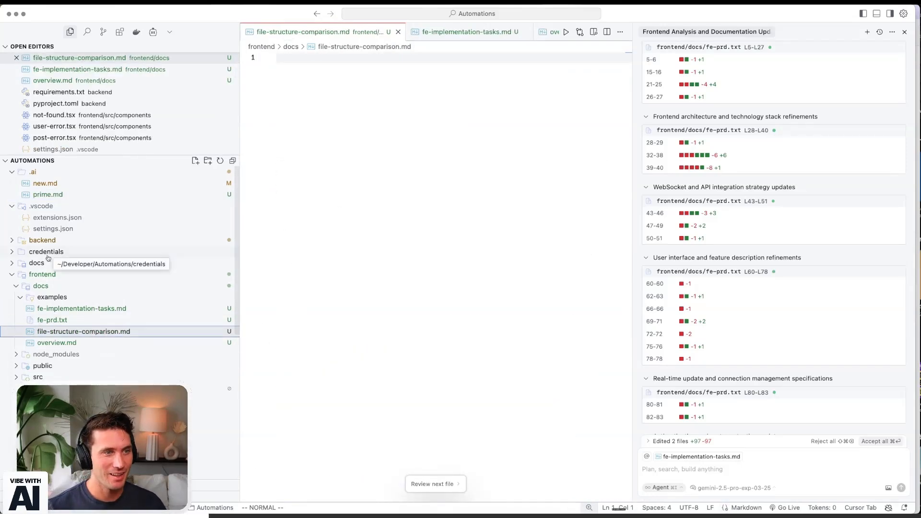
- Review backend/docs/file-structure-comparison.md, then the job_repository module
click(41, 240)
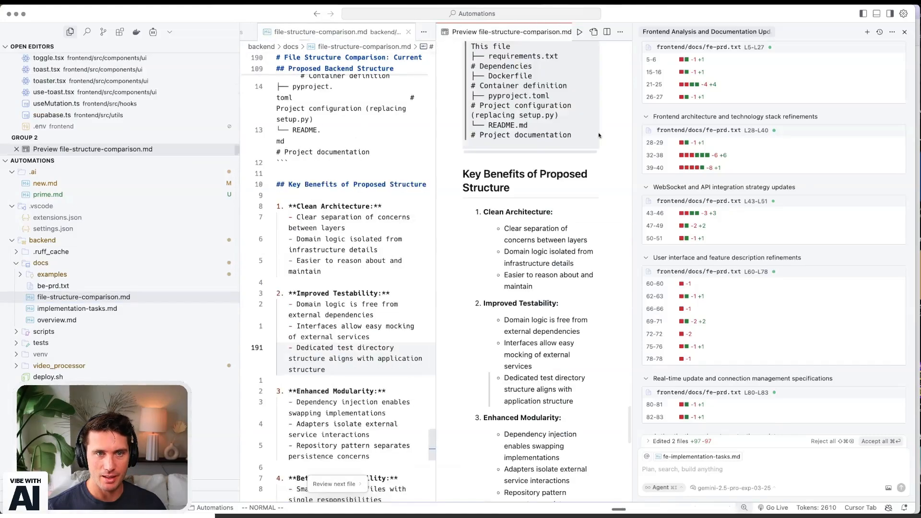
scroll(down, 3)
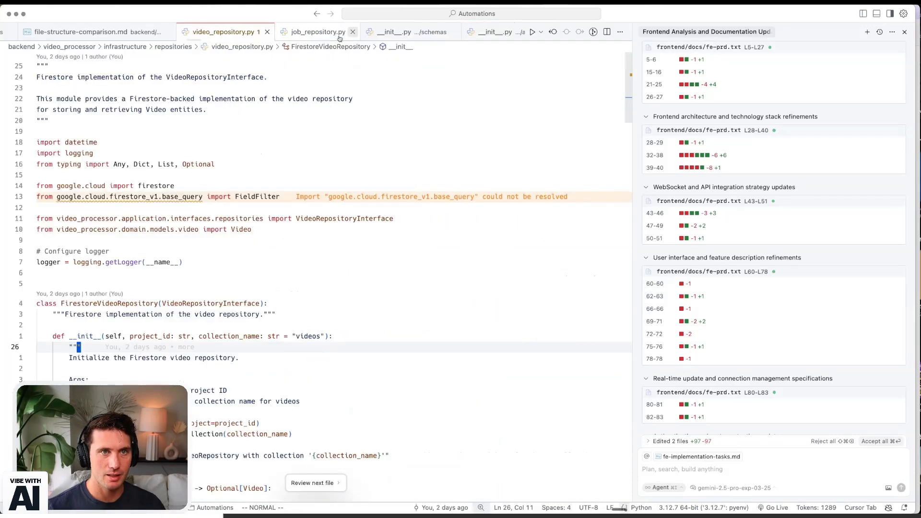
click(94, 31)
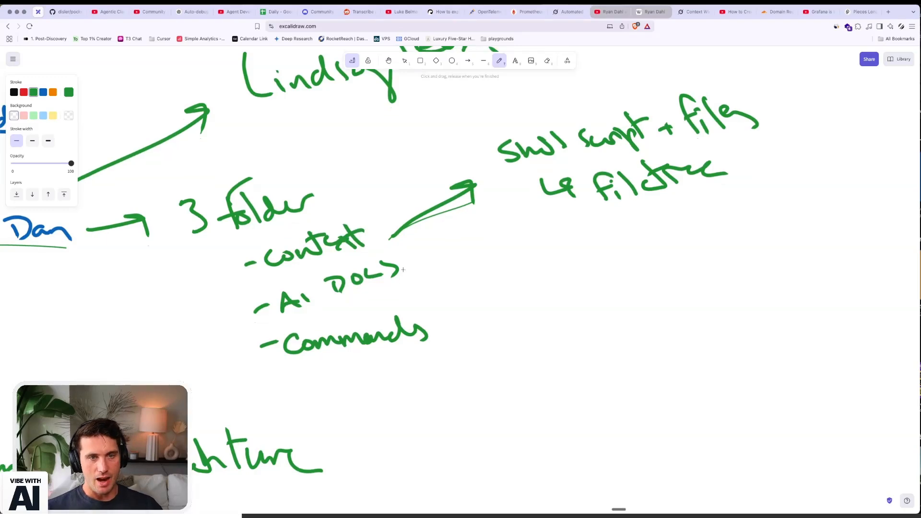
mouse_move(370, 198)
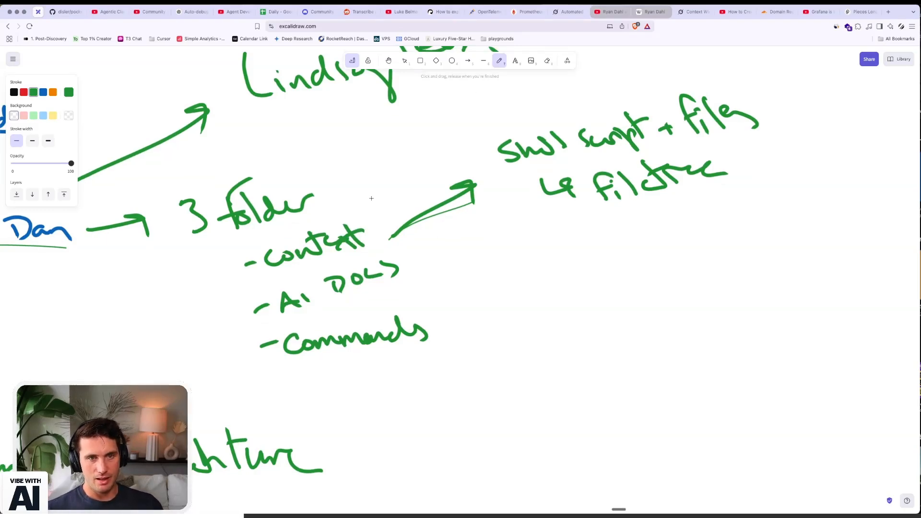
mouse_move(409, 278)
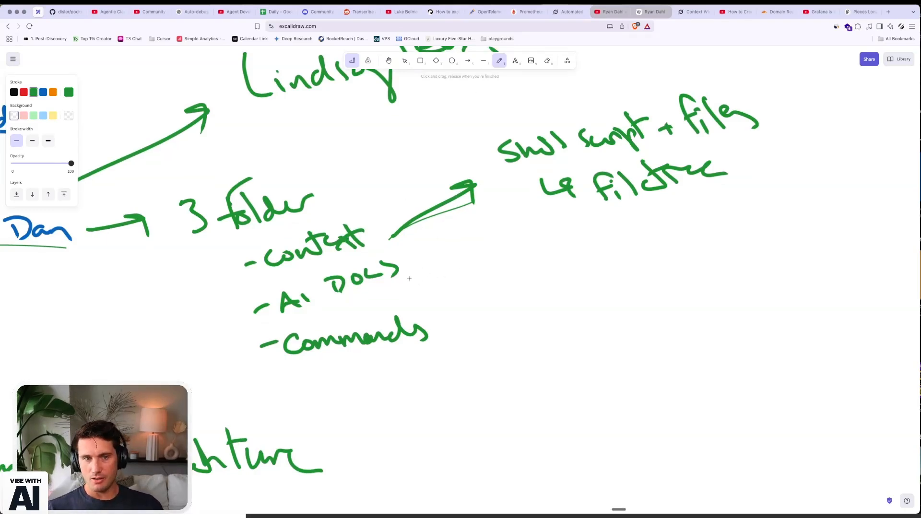
- Write circled numbers with Pitch, PRD, Examples and a fourth label beside AI Docs
drag(437, 277, 476, 265)
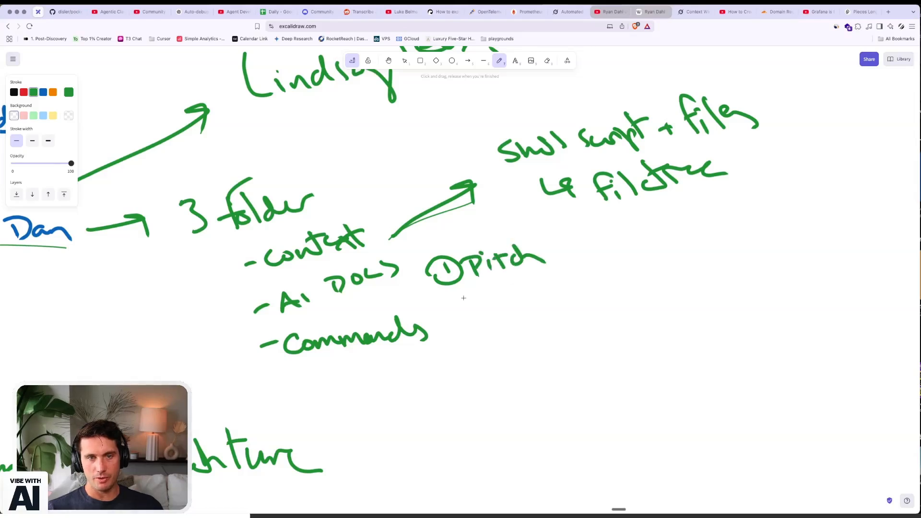
drag(438, 288, 491, 299)
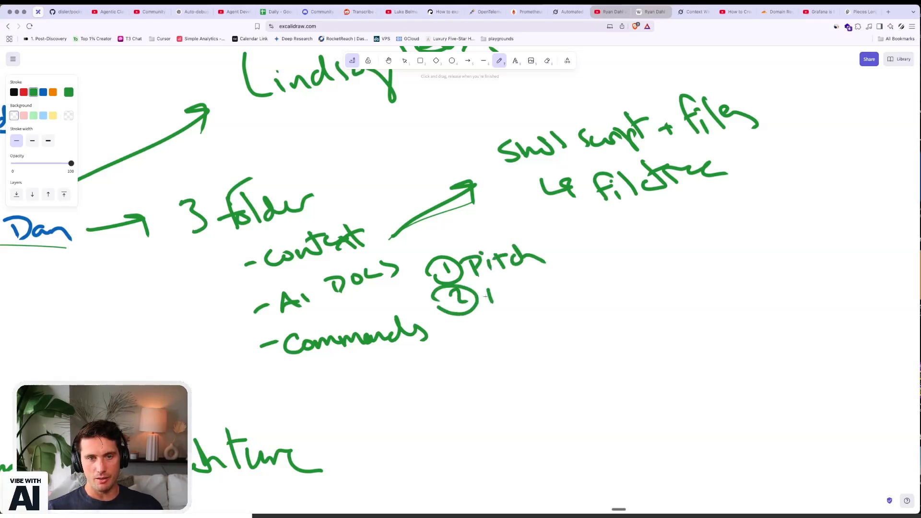
drag(482, 287, 548, 288)
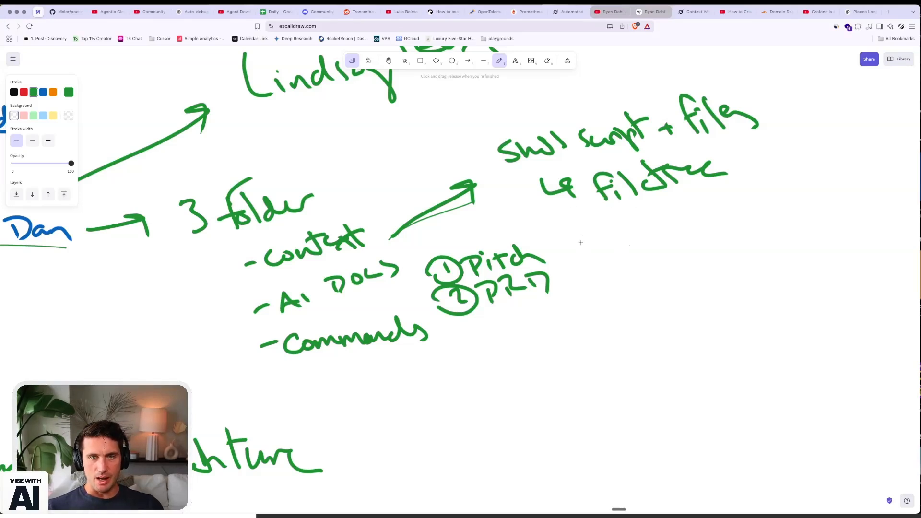
drag(565, 247, 653, 243)
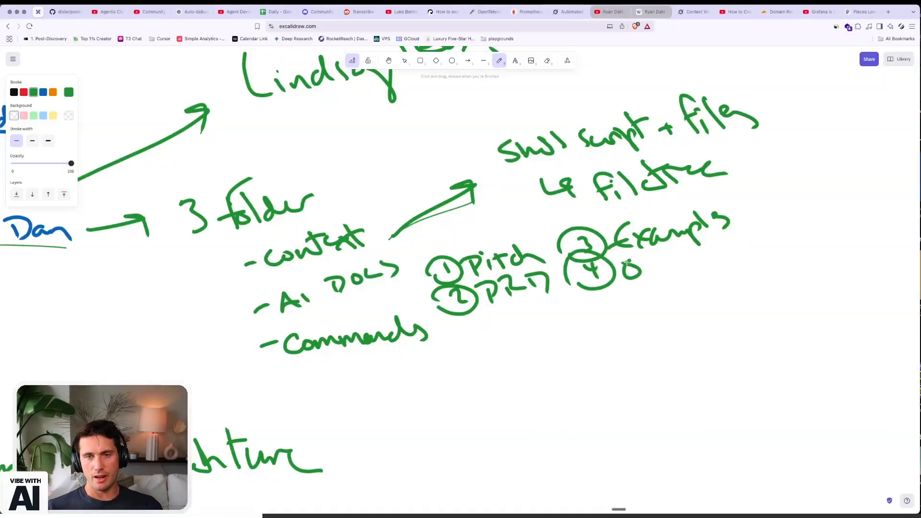
drag(623, 264, 747, 252)
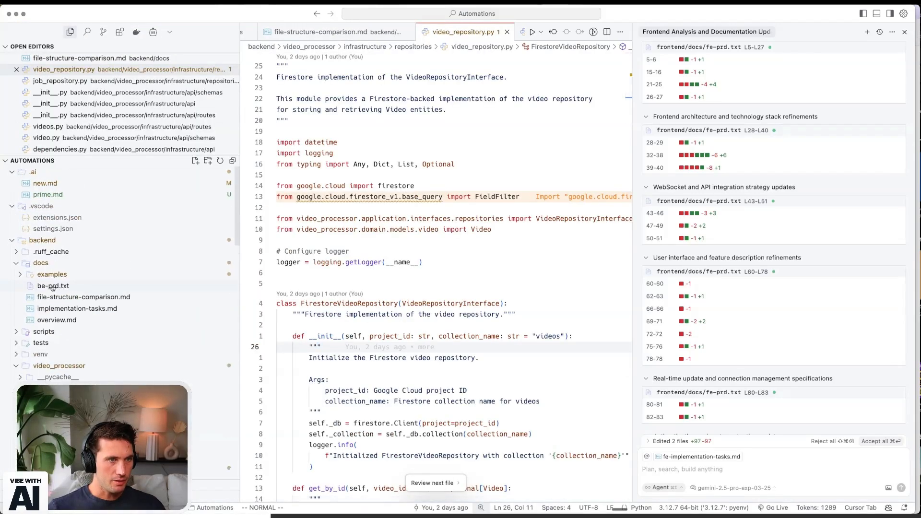
- Read through be-prd.txt, then bring up file-structure-comparison.md from docs
click(52, 274)
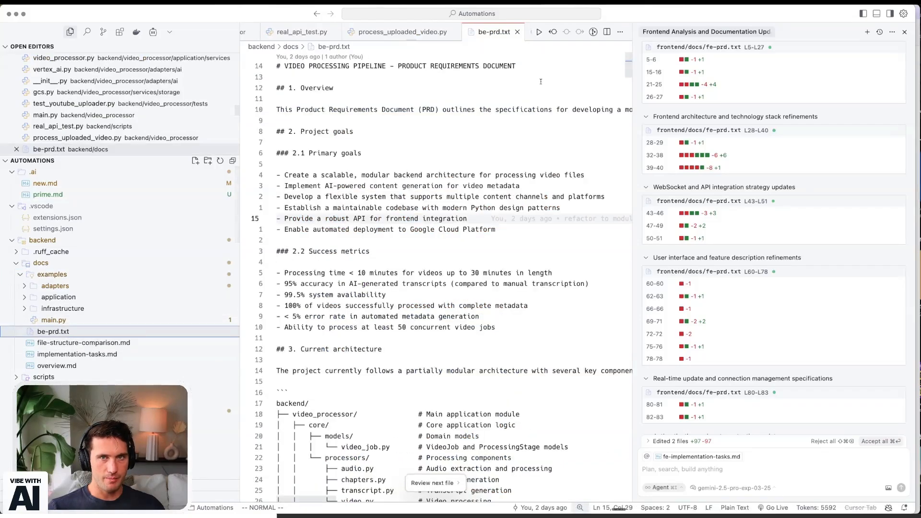
scroll(down, 3)
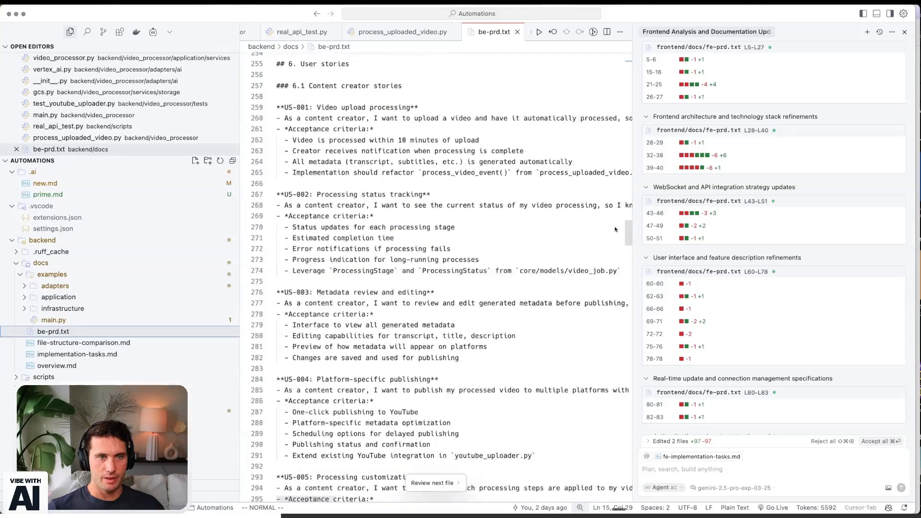
scroll(down, 3)
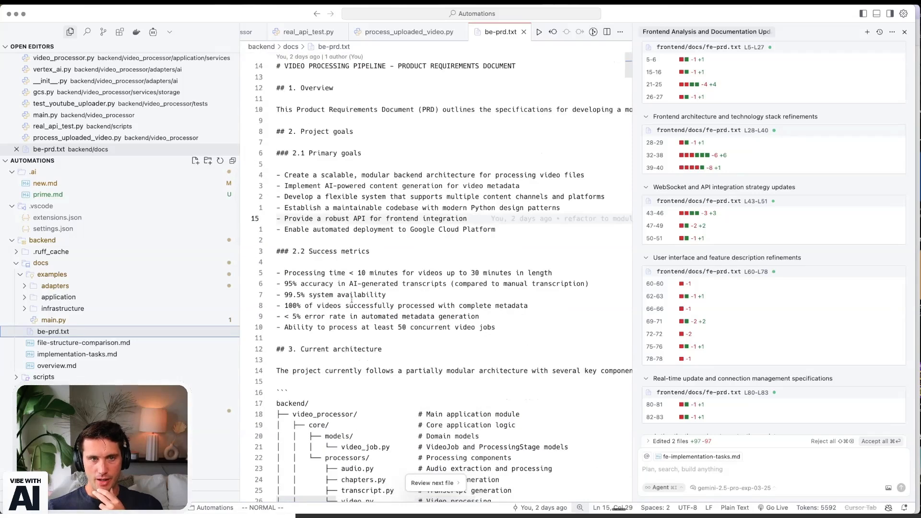
scroll(down, 3)
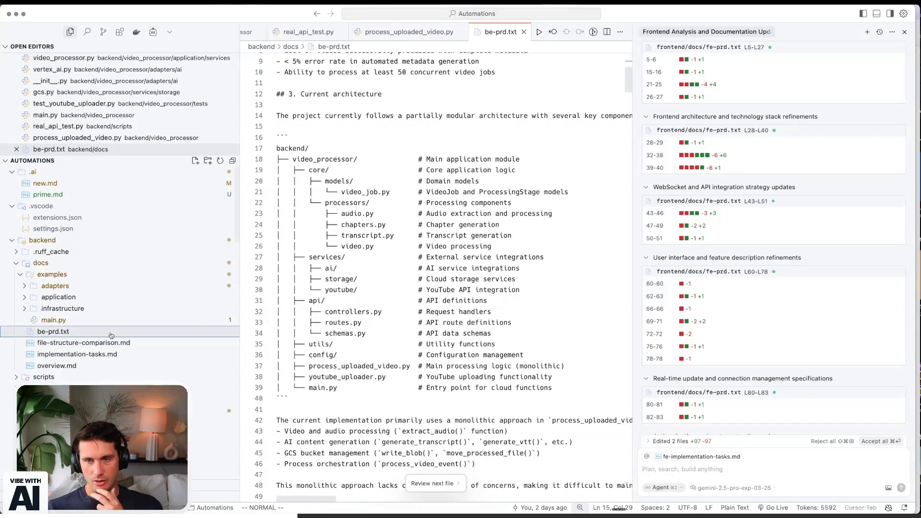
click(84, 342)
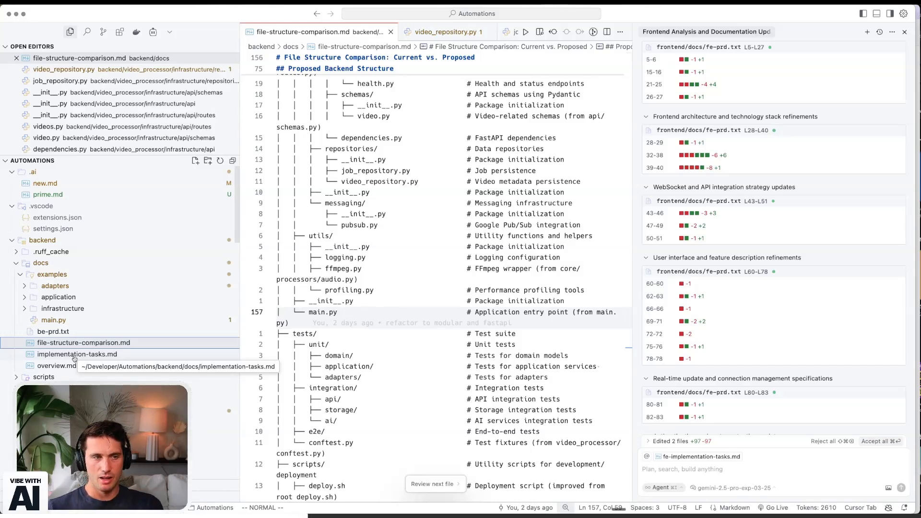
mouse_move(84, 343)
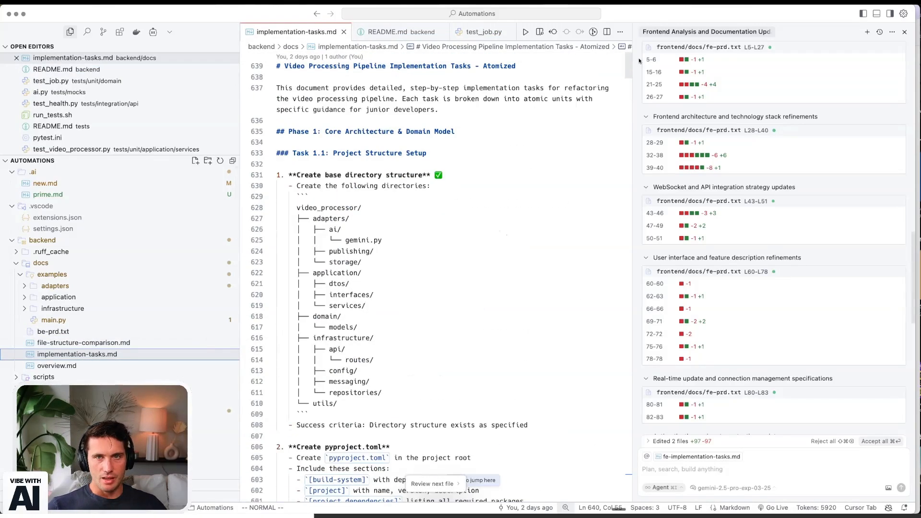
- Scroll through implementation-tasks.md, then review the overview.md architecture document
scroll(down, 3)
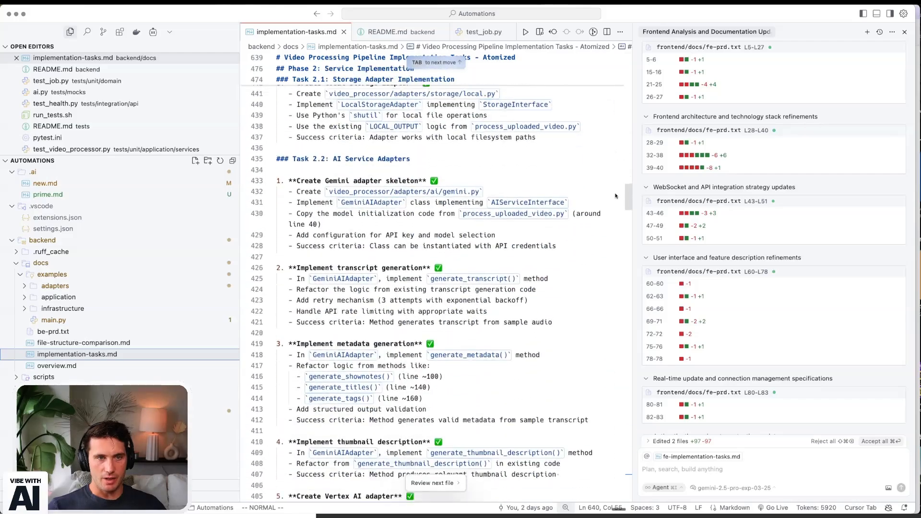
scroll(down, 3)
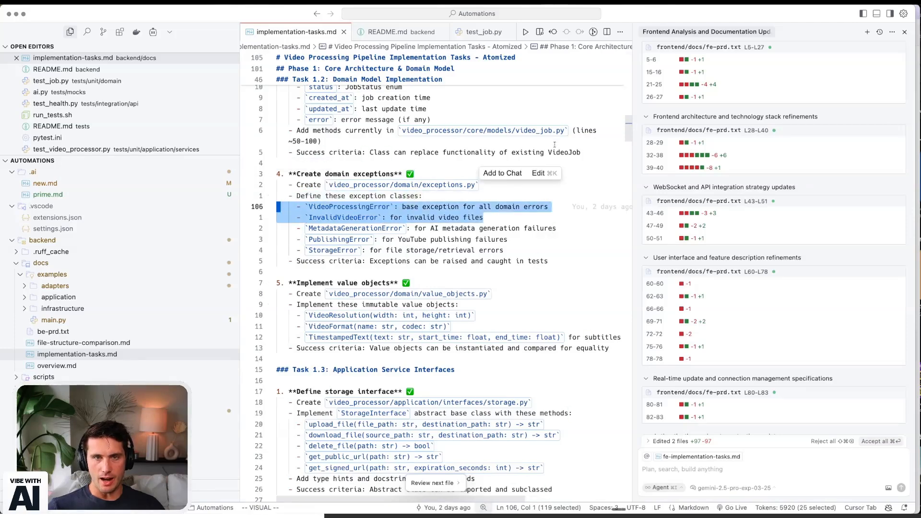
scroll(down, 3)
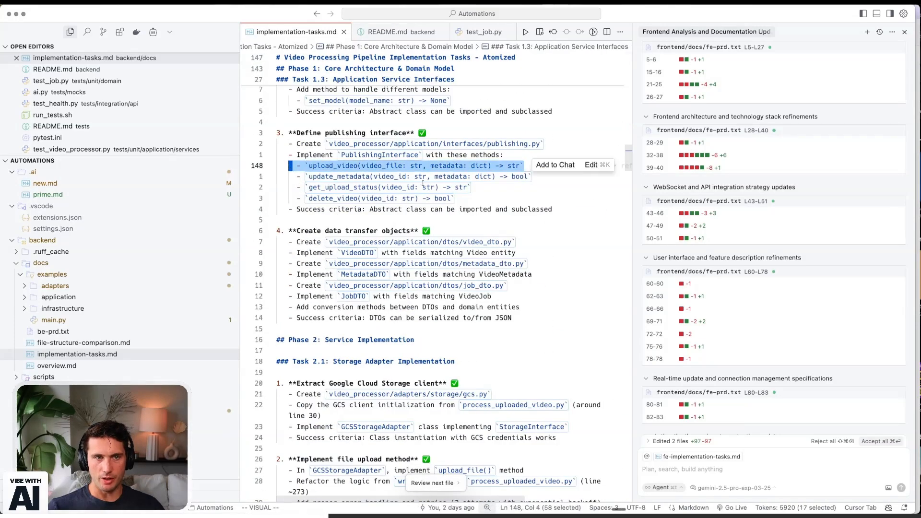
click(56, 365)
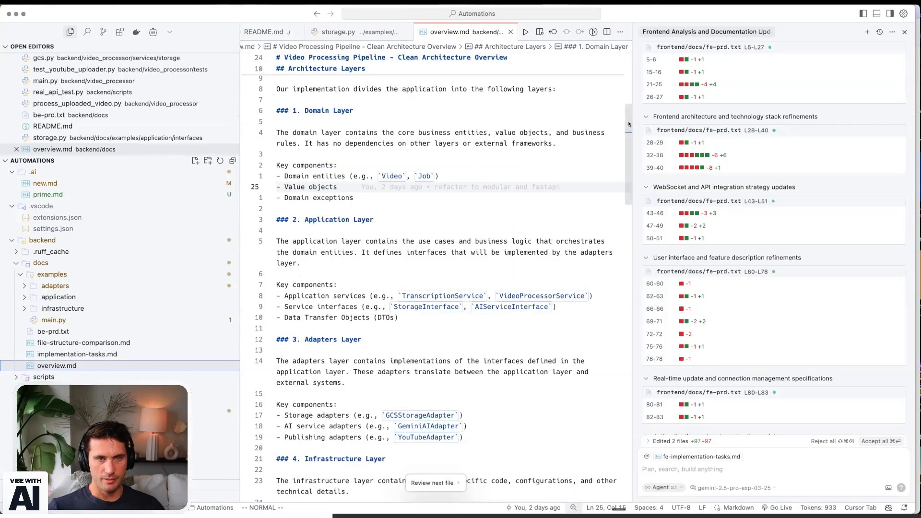
scroll(down, 3)
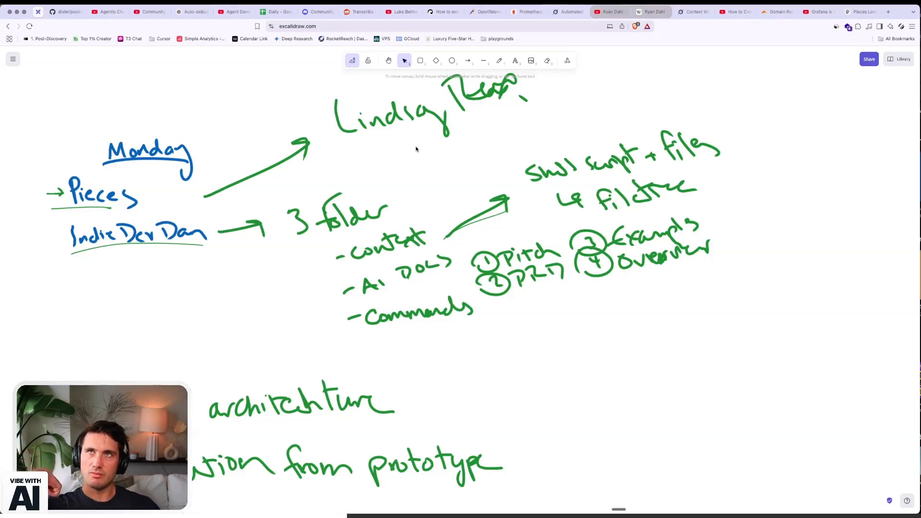
mouse_move(276, 140)
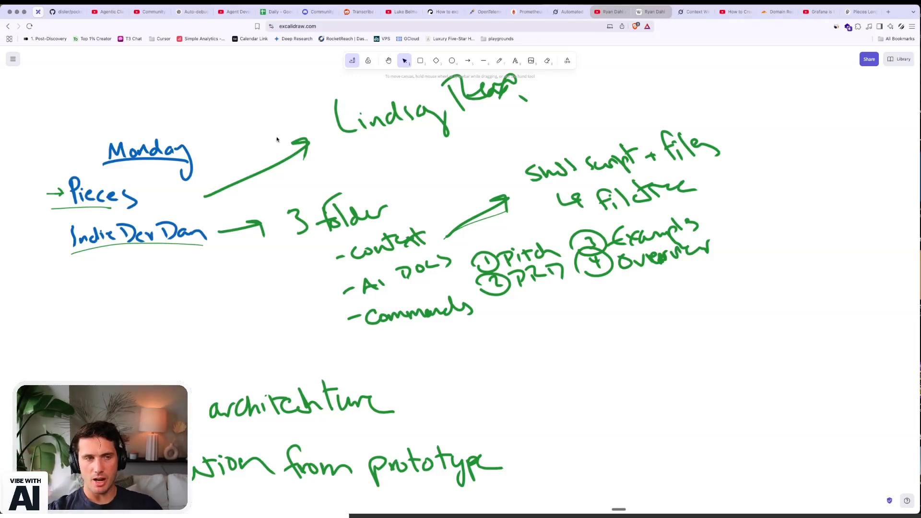
- Move down to the '3 tiered architecture' heading and pick the freehand pen to draw its arrow
scroll(down, 3)
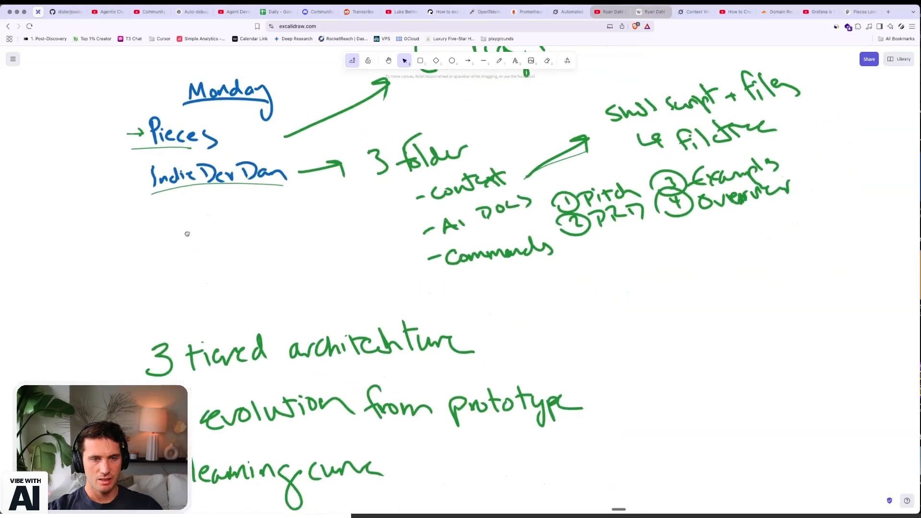
scroll(down, 3)
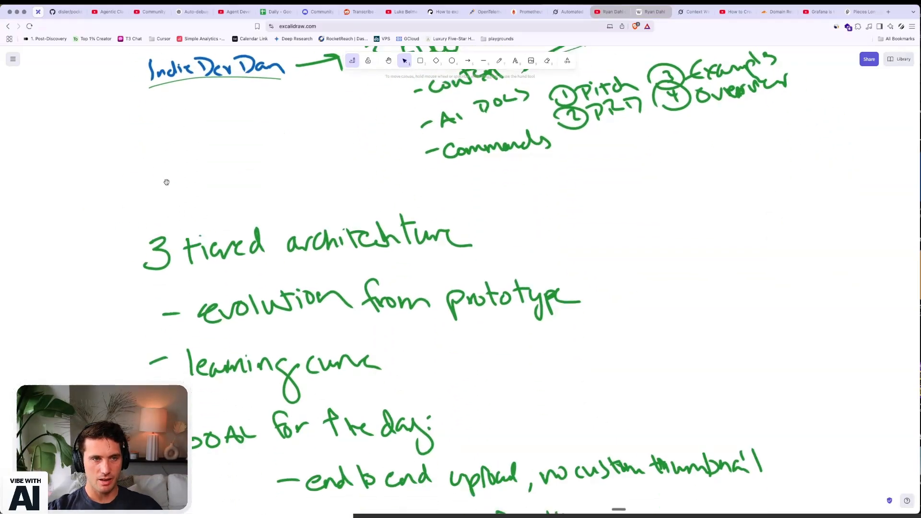
scroll(down, 3)
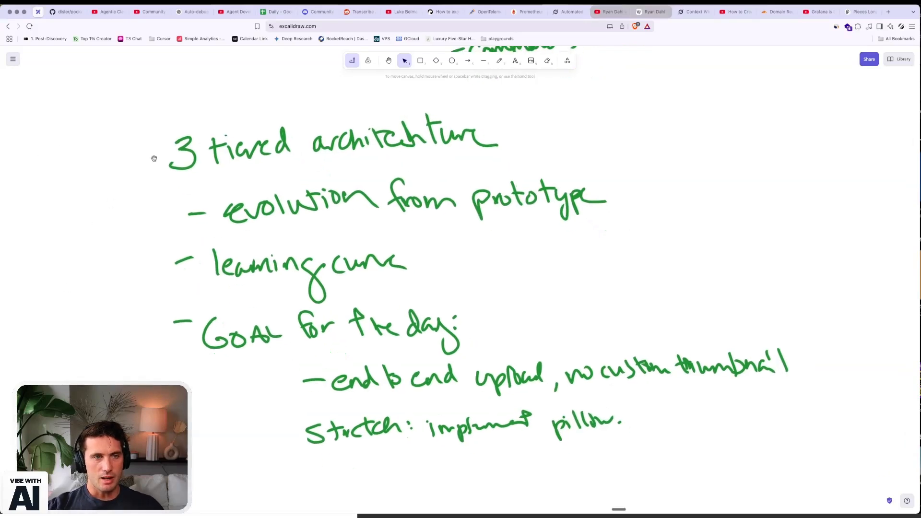
click(499, 60)
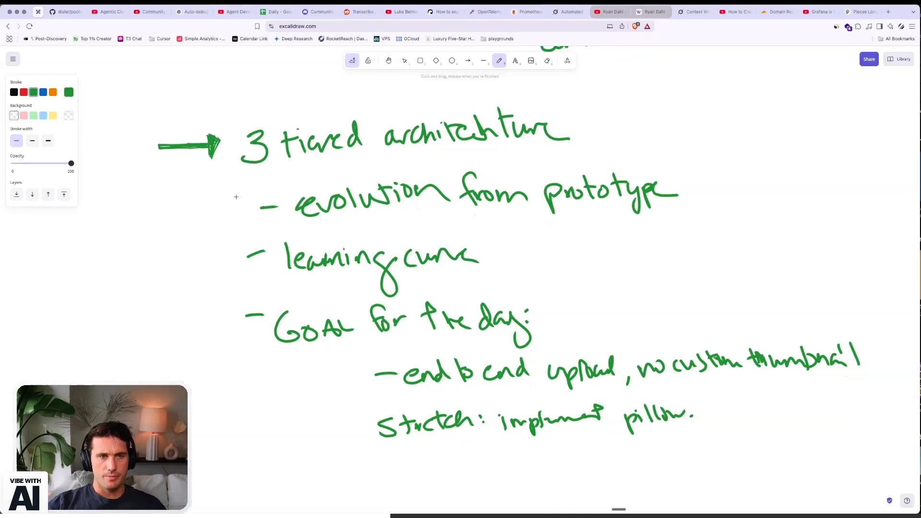
mouse_move(222, 162)
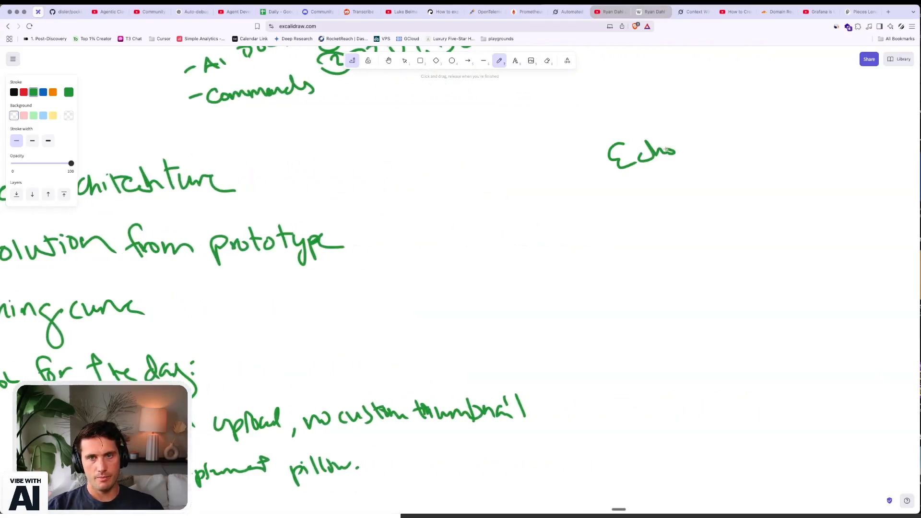
- Handwrite the Echo heading with the line that YouTube vids are annoying to produce
drag(623, 182, 690, 160)
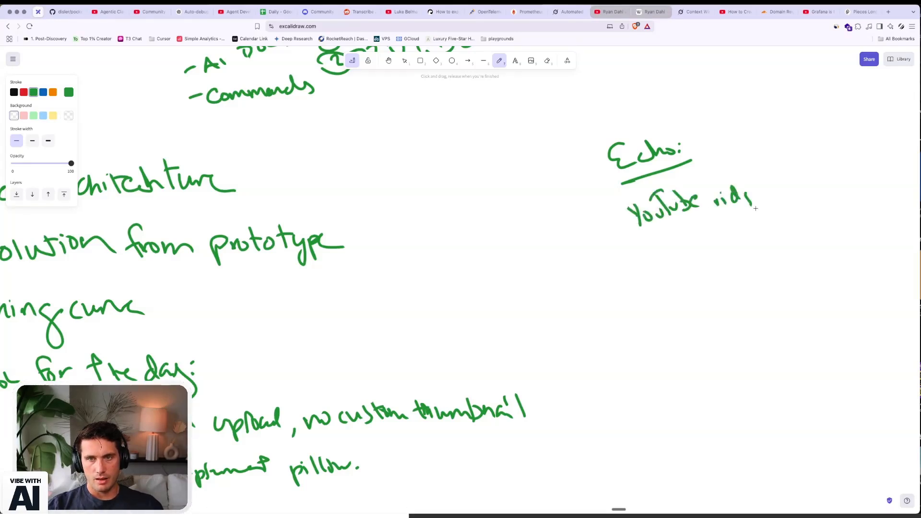
drag(763, 194, 840, 188)
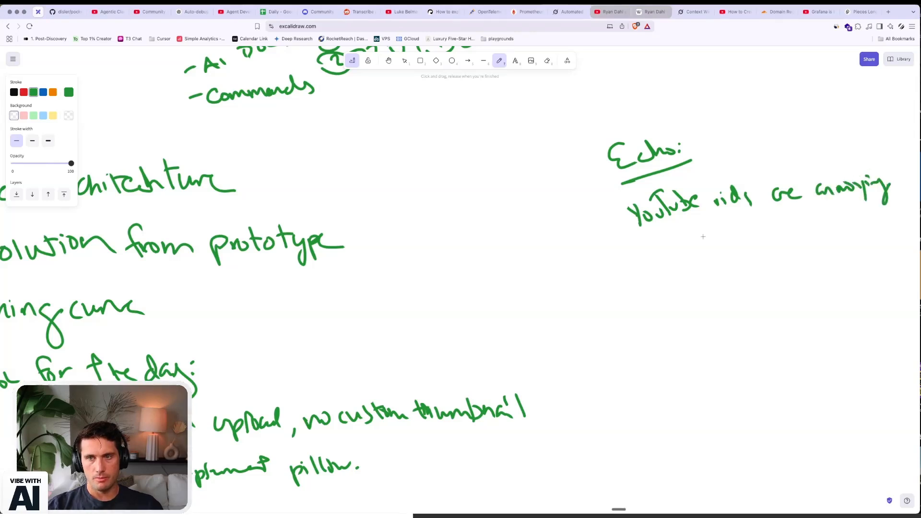
drag(670, 244, 734, 241)
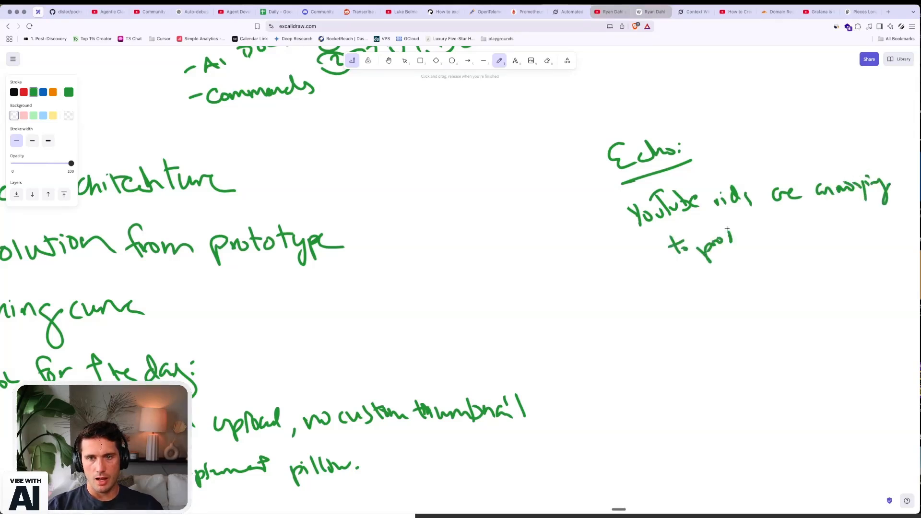
drag(731, 241, 773, 232)
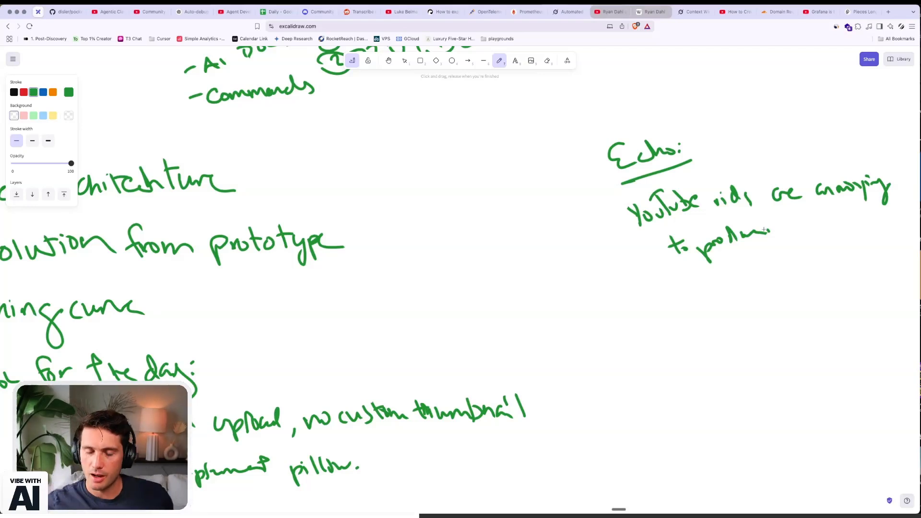
mouse_move(624, 221)
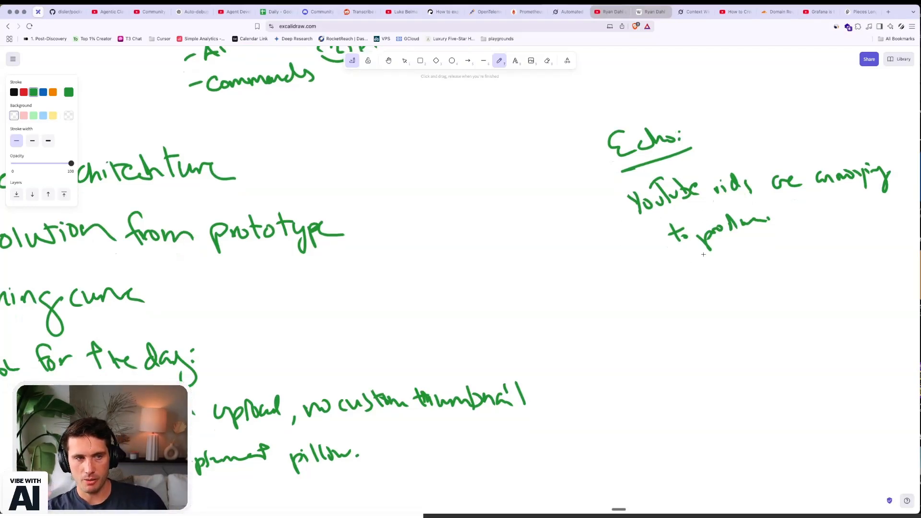
mouse_move(656, 287)
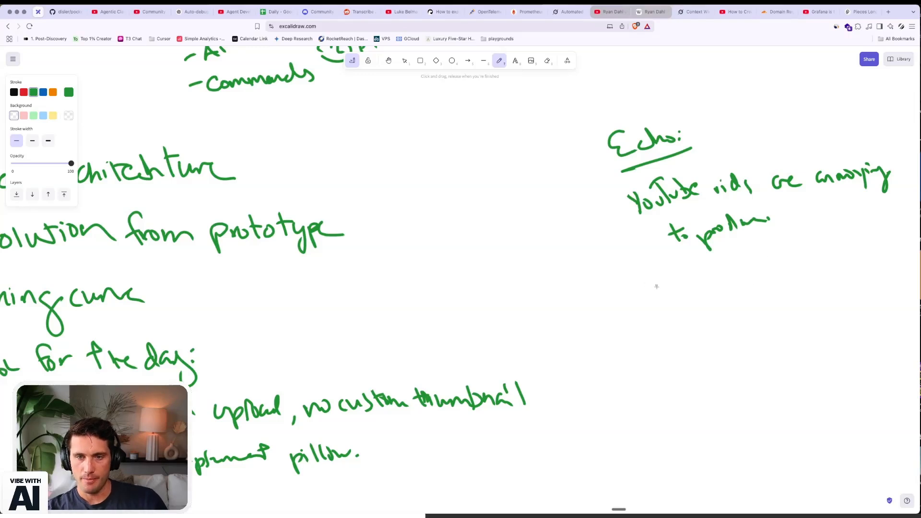
- Handwrite 'What: UI I can upload to and get metadata' under Echo
drag(658, 288, 705, 285)
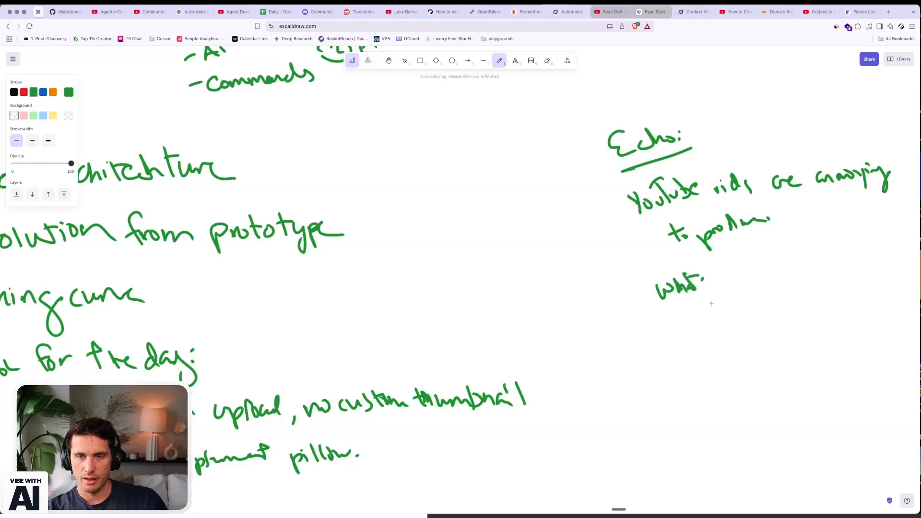
drag(711, 276, 728, 291)
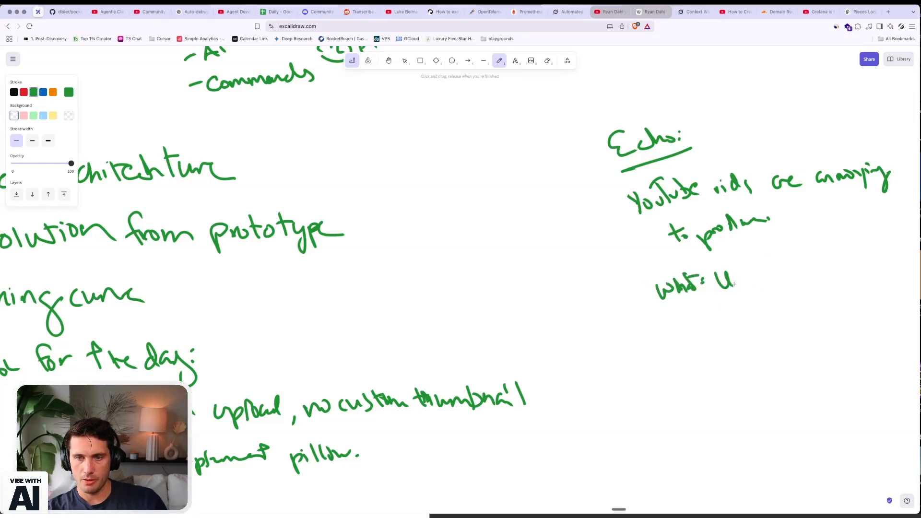
drag(717, 282, 800, 279)
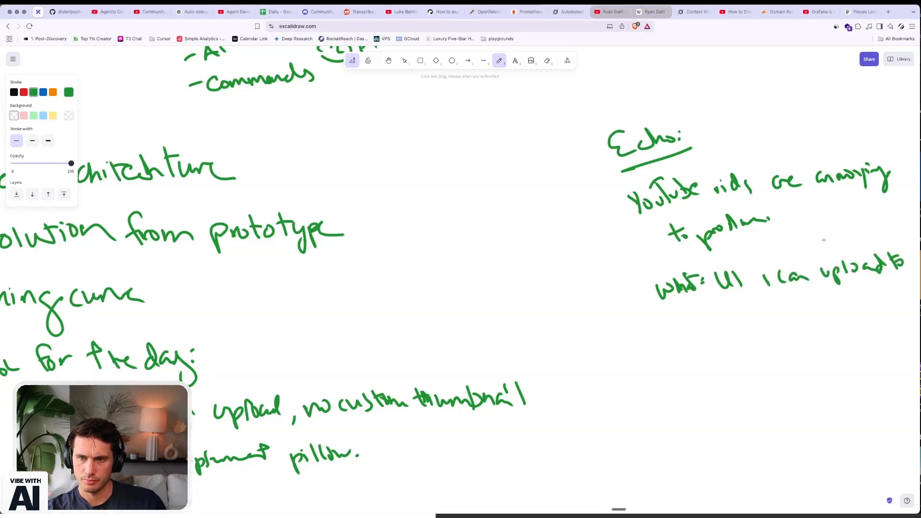
drag(711, 315, 775, 311)
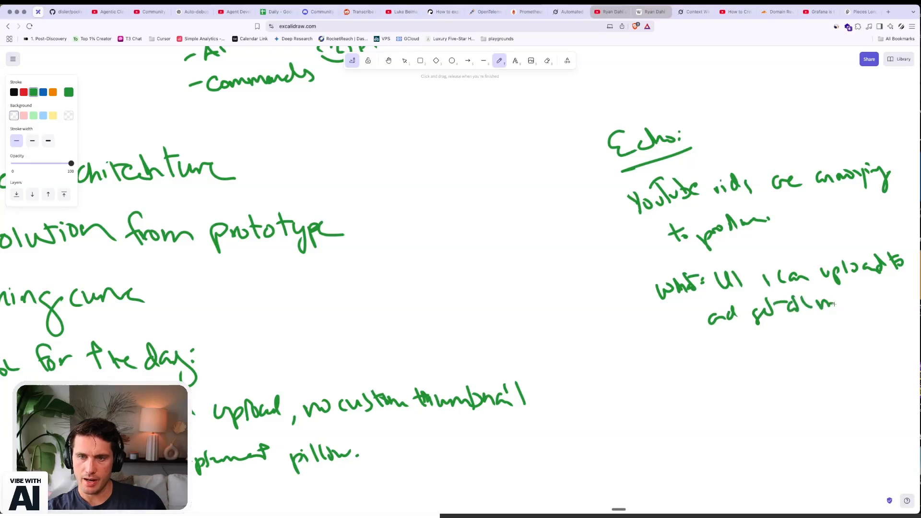
drag(834, 302, 886, 303)
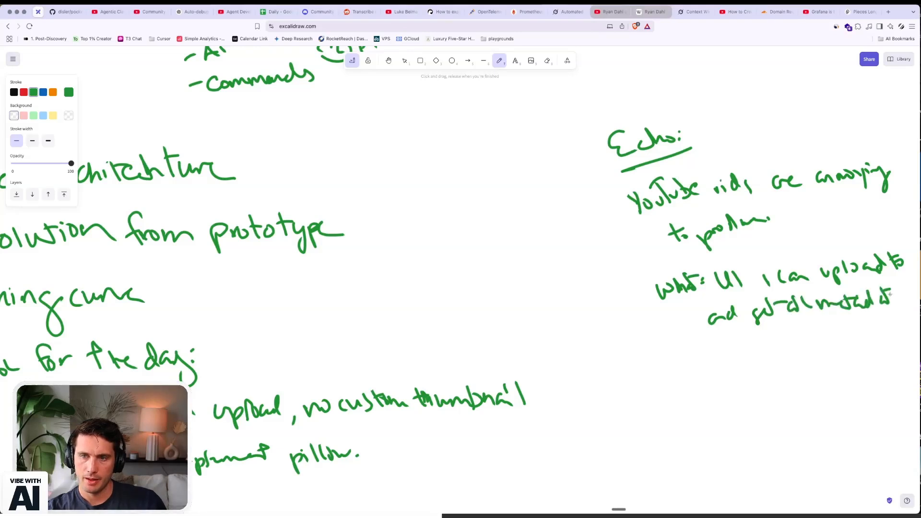
- Continue the outputs line with 'titles…' after metadata
drag(729, 347, 759, 343)
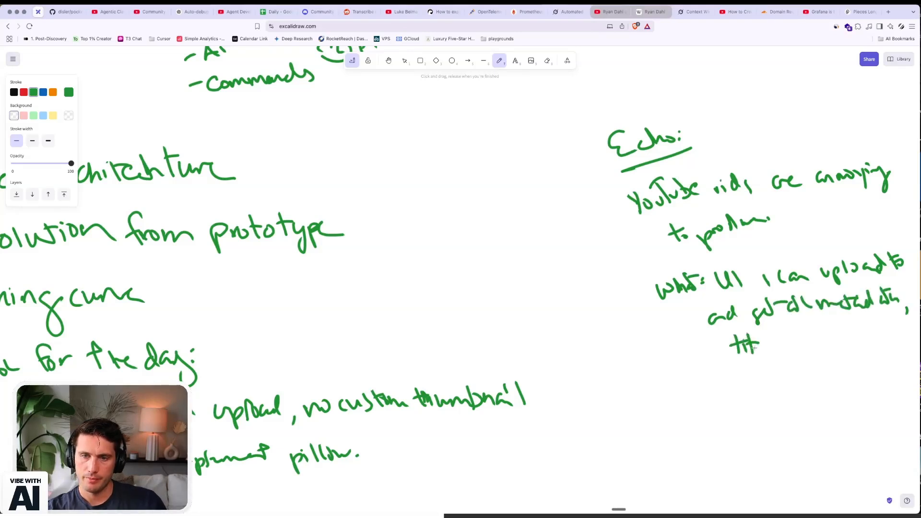
drag(734, 343, 819, 338)
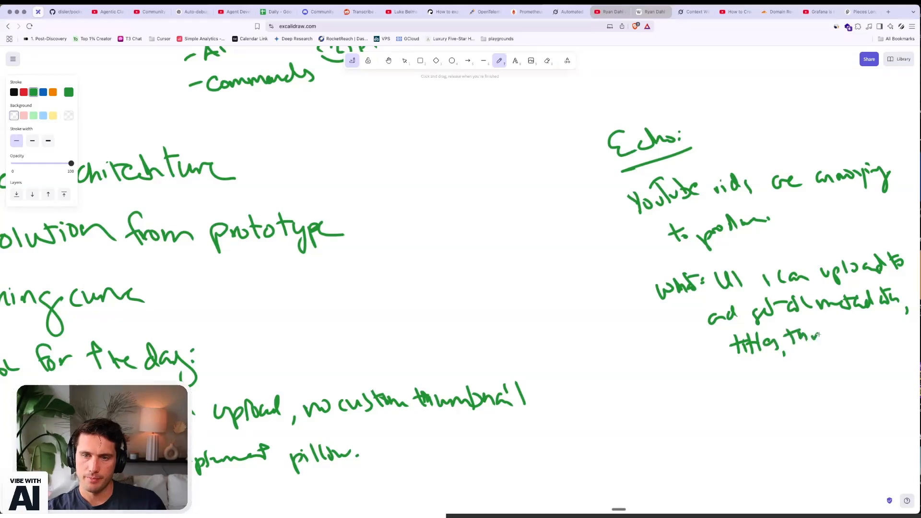
drag(816, 335, 863, 329)
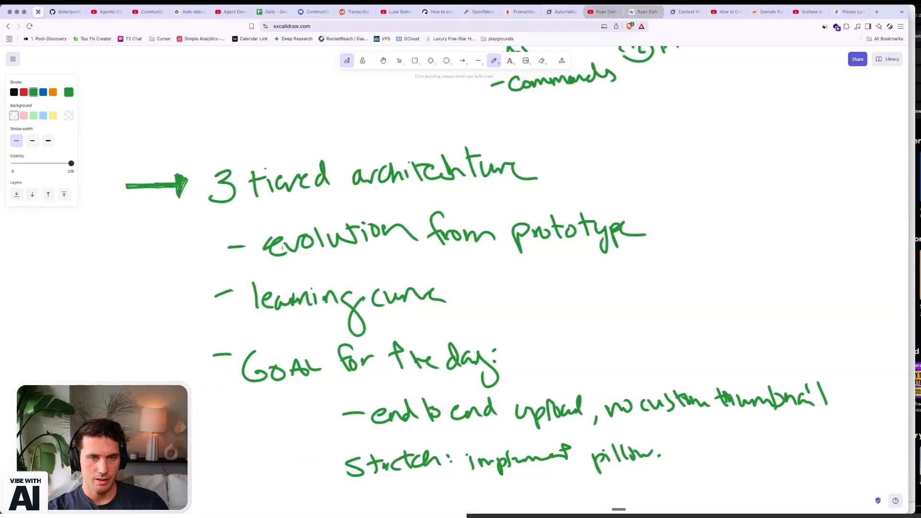
drag(280, 249, 367, 247)
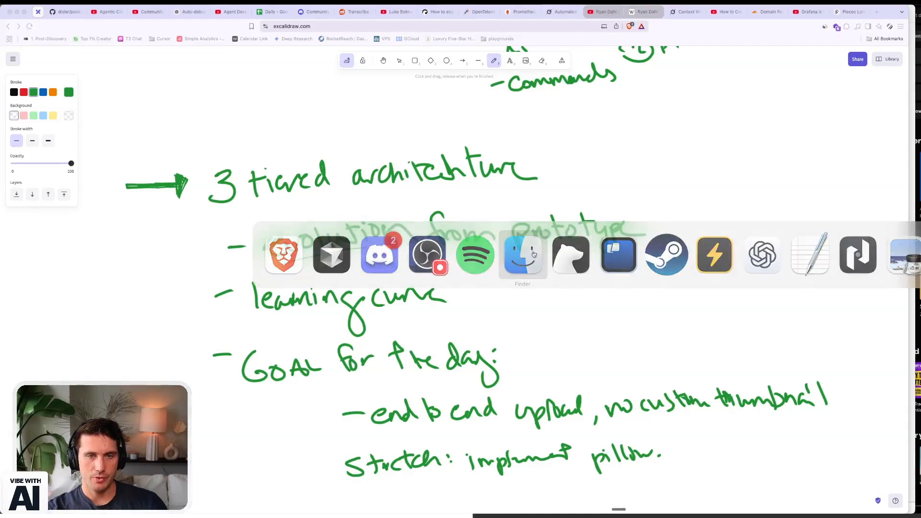
click(522, 254)
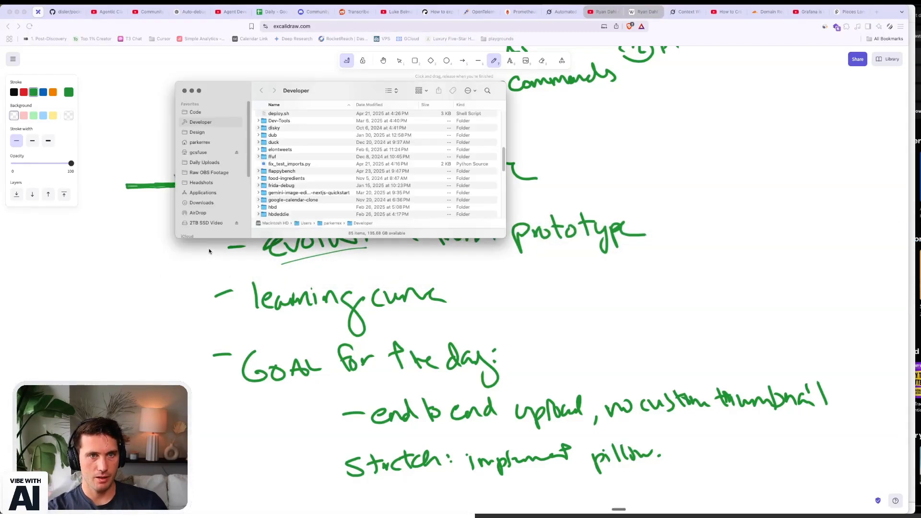
click(197, 152)
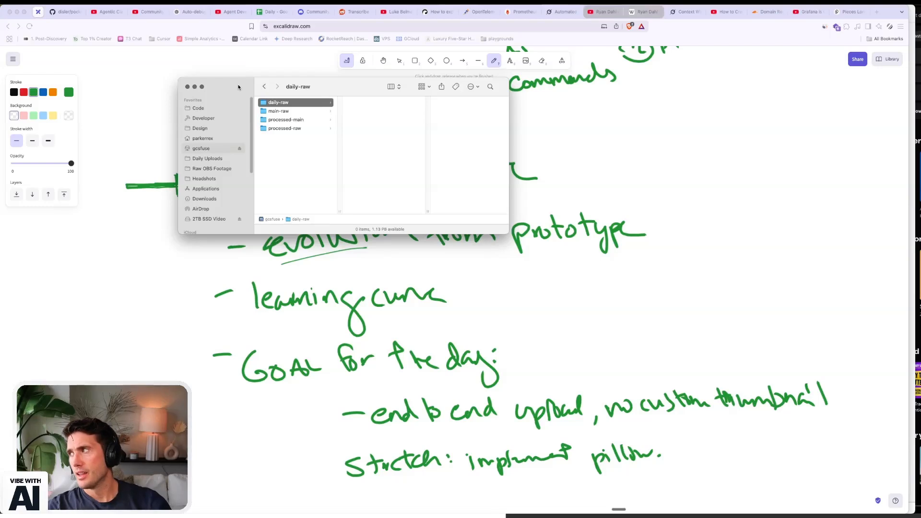
drag(238, 86, 261, 101)
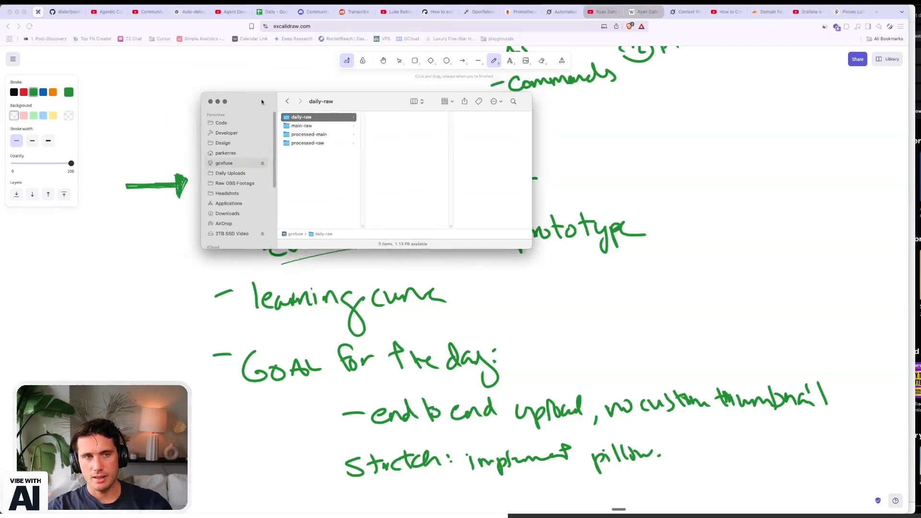
click(210, 101)
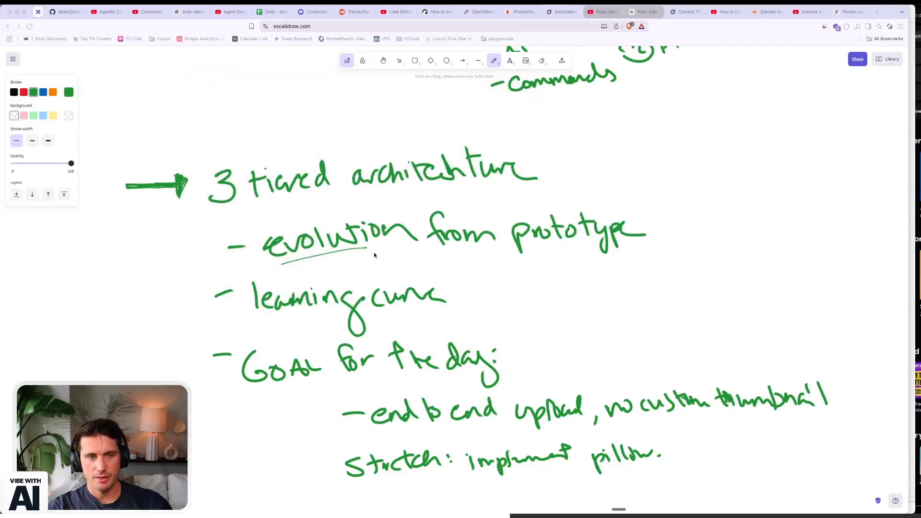
- Underline 'prototype' and start an arrow leading out from 'learning curve'
drag(498, 255, 585, 244)
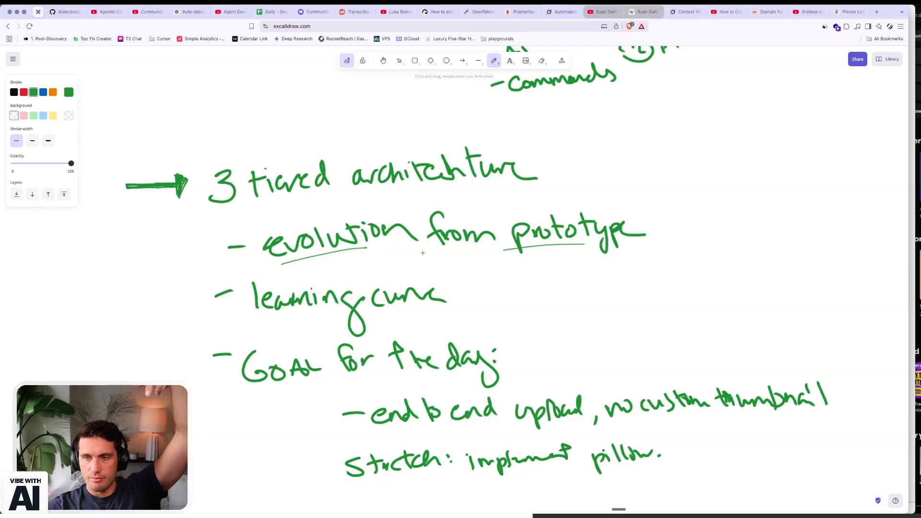
scroll(down, 3)
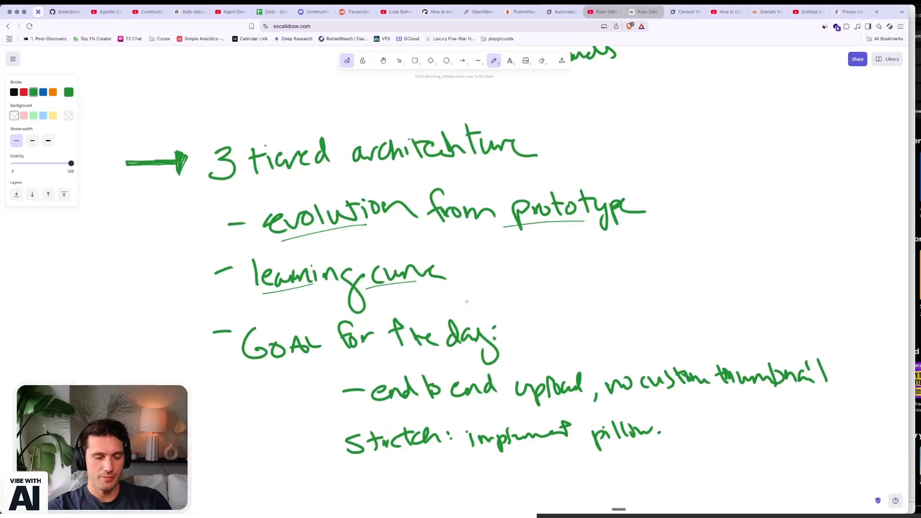
drag(473, 269, 526, 263)
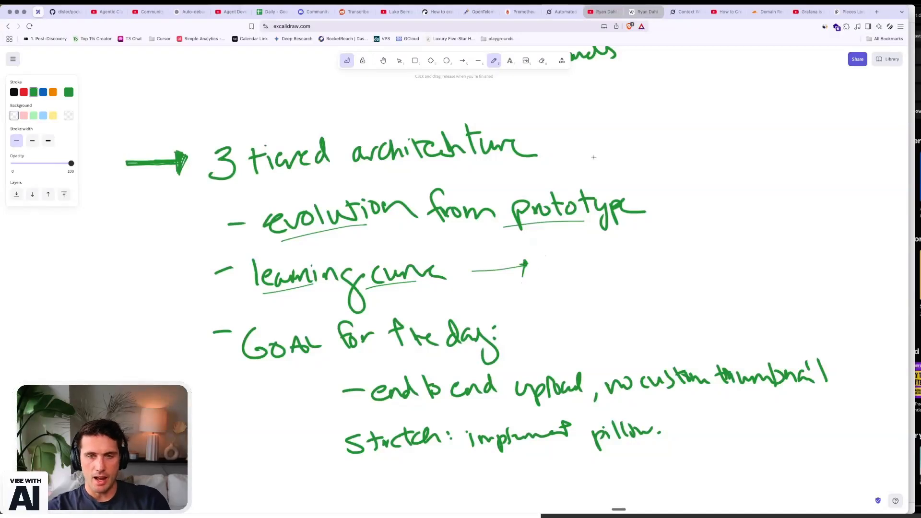
mouse_move(643, 208)
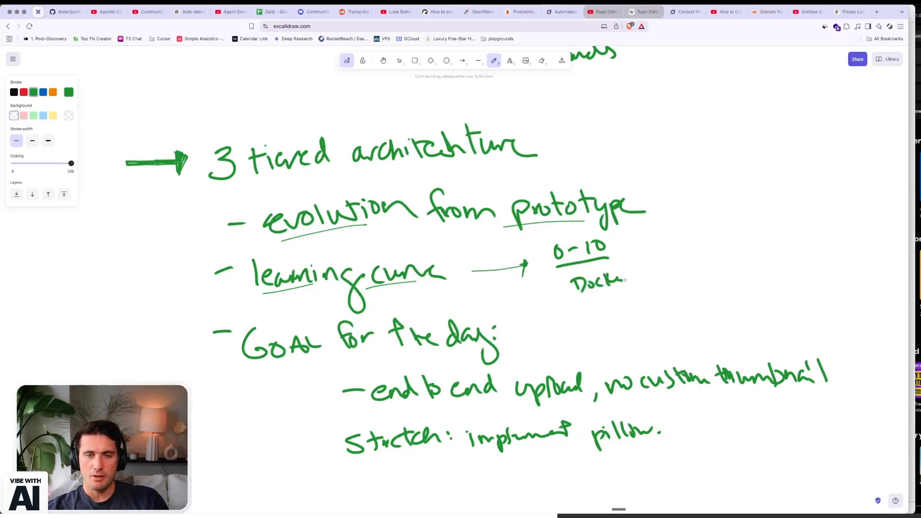
- Handwrite the 0–10 ratings: Docker 3, Python 2, Tanstack 1
drag(670, 265, 678, 282)
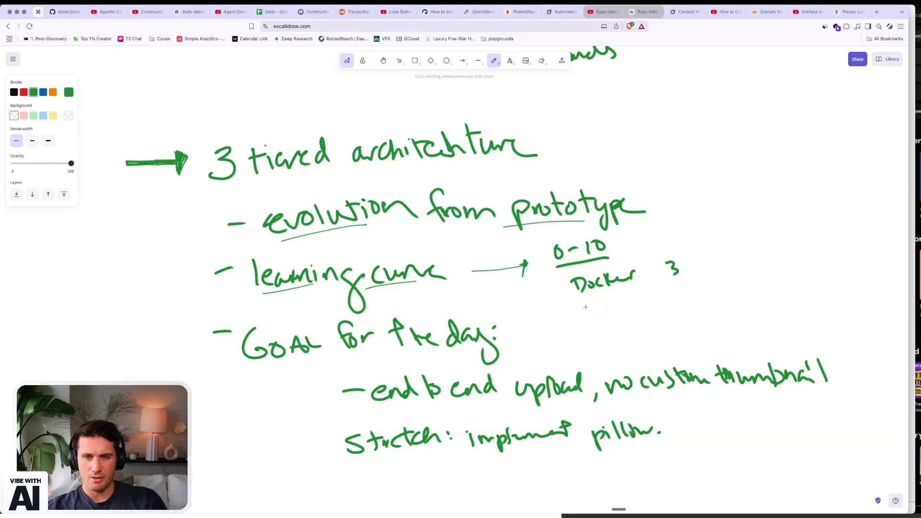
drag(585, 305, 617, 308)
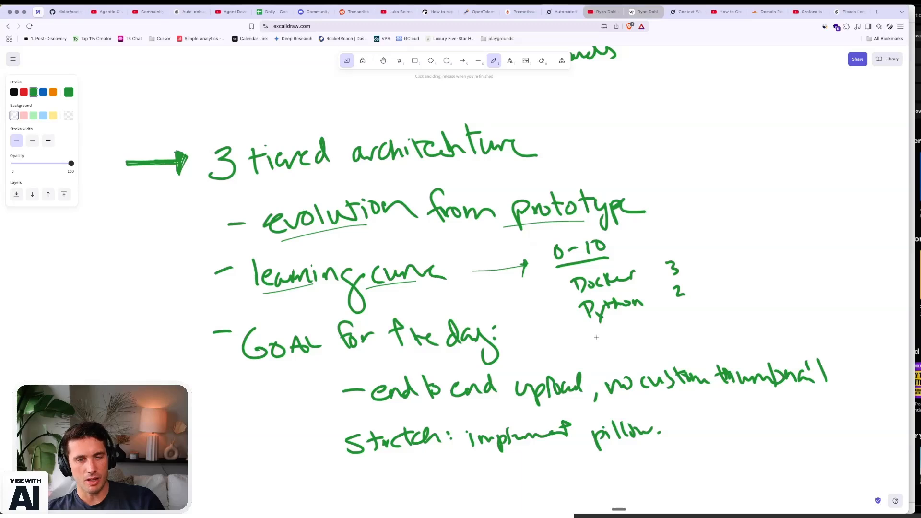
mouse_move(599, 337)
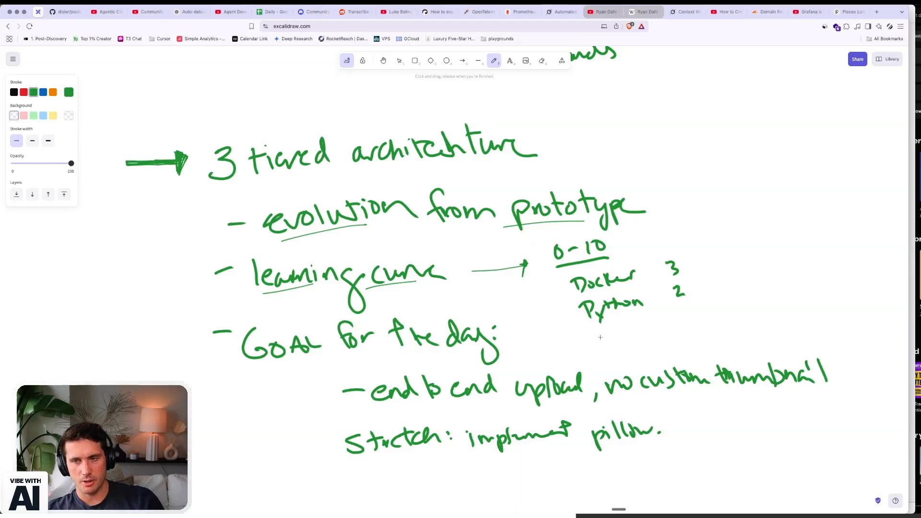
mouse_move(601, 341)
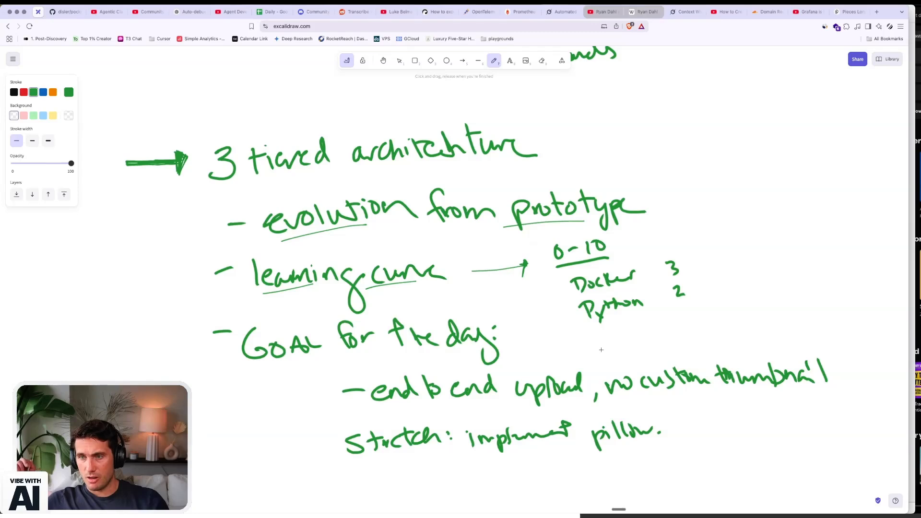
drag(593, 340, 611, 334)
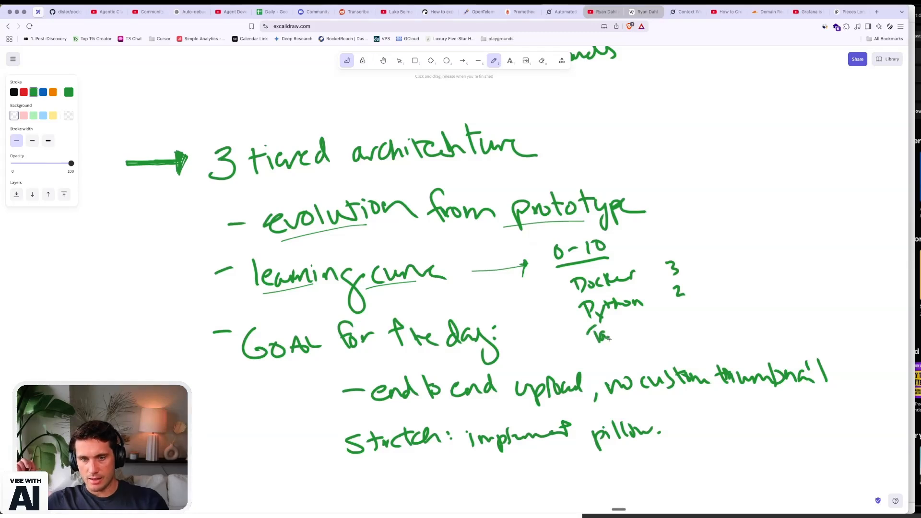
drag(593, 332, 643, 326)
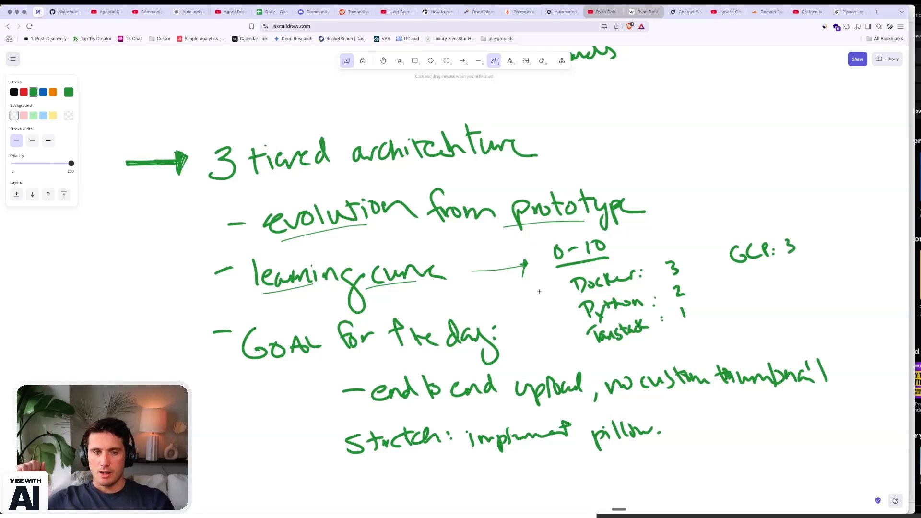
- Add arrows beside each rated skill and underline the skill names
drag(534, 288, 570, 343)
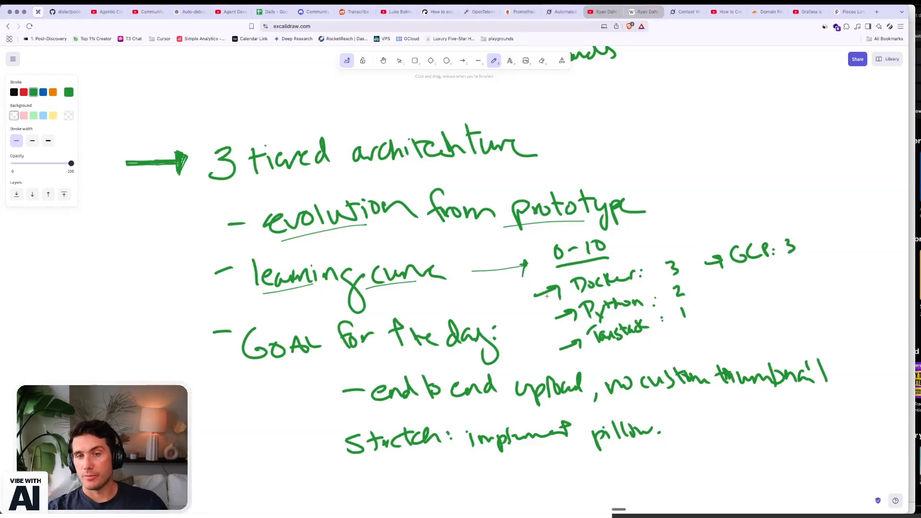
drag(573, 291, 620, 290)
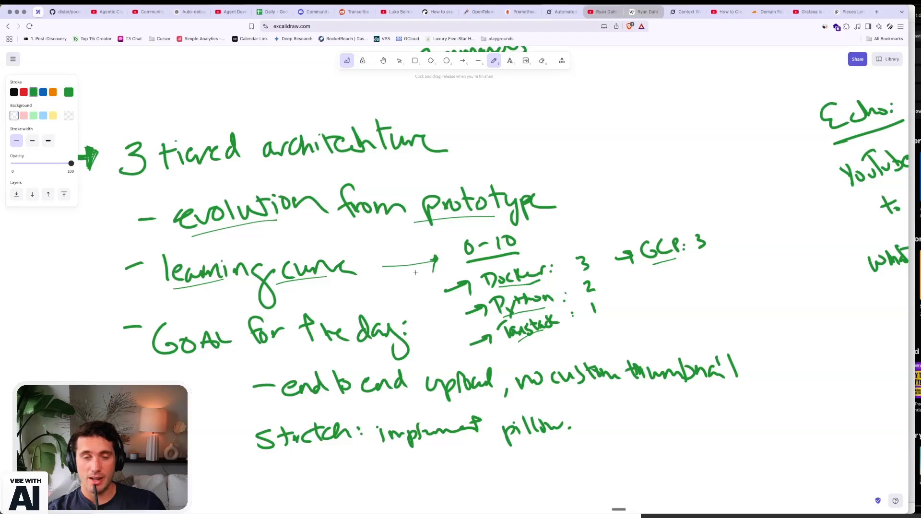
mouse_move(374, 276)
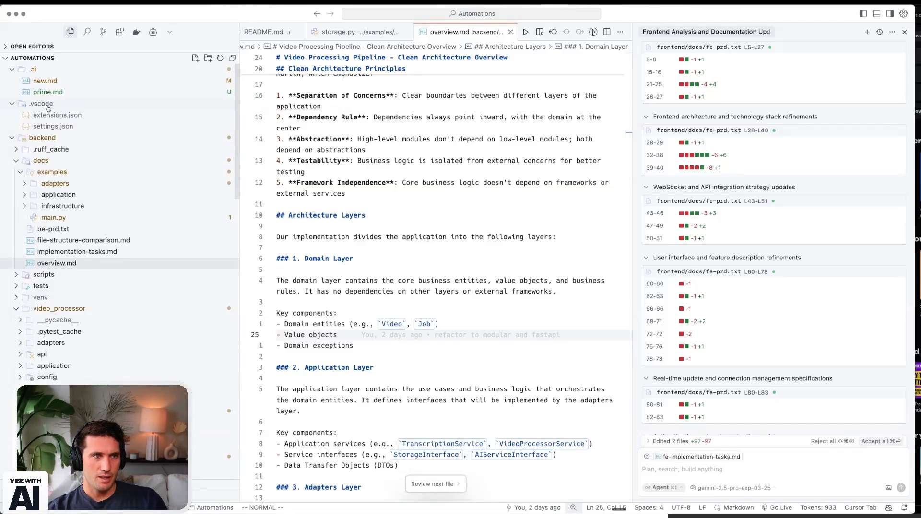
mouse_move(33, 69)
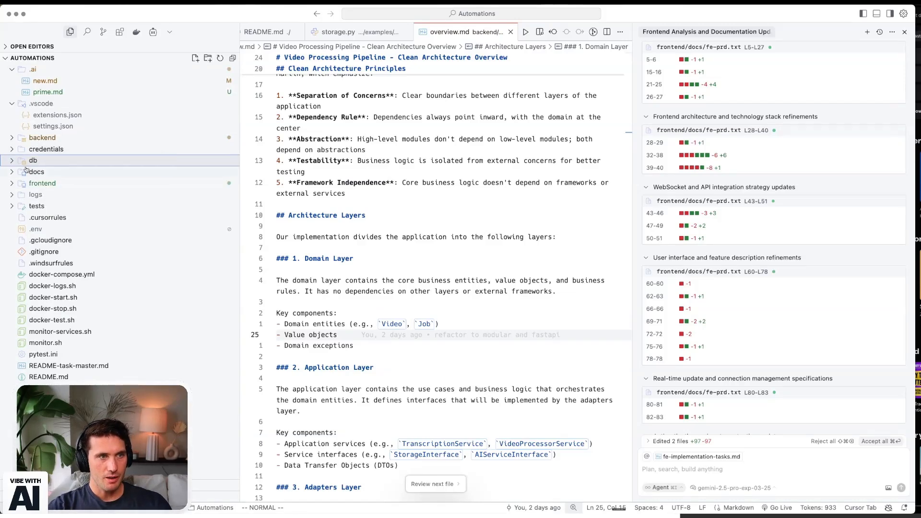
mouse_move(42, 183)
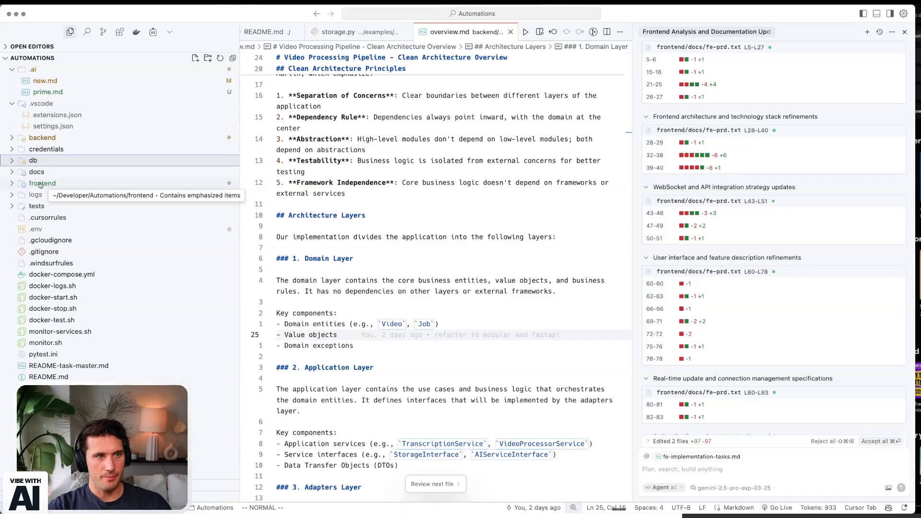
mouse_move(41, 137)
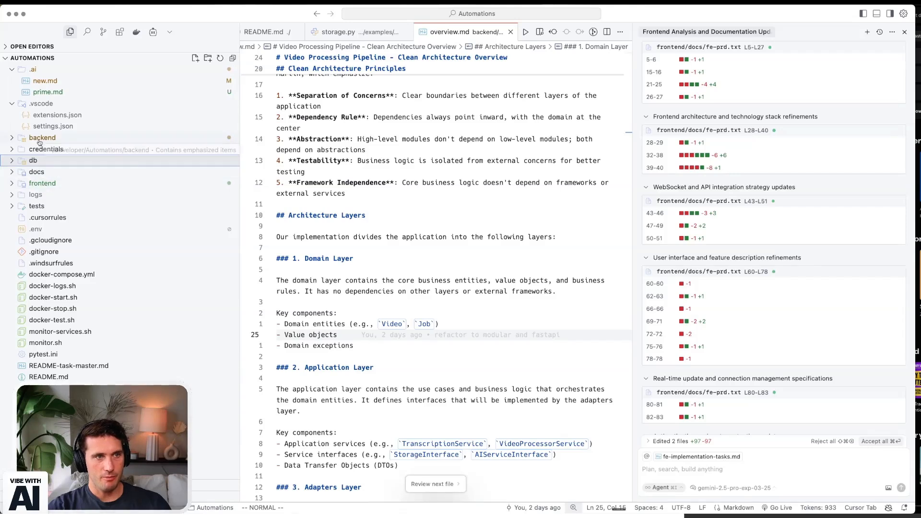
- Toggle the folder's disclosure arrow in the Explorer file tree
click(46, 148)
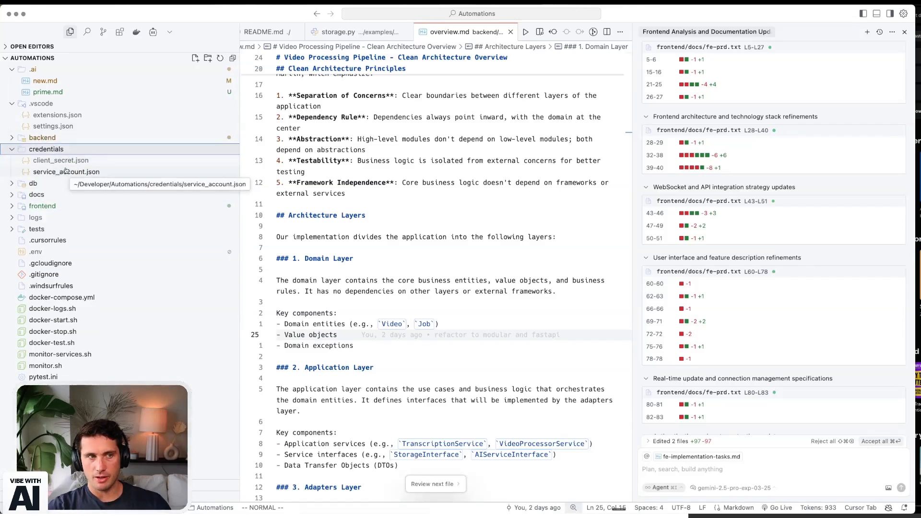
mouse_move(32, 182)
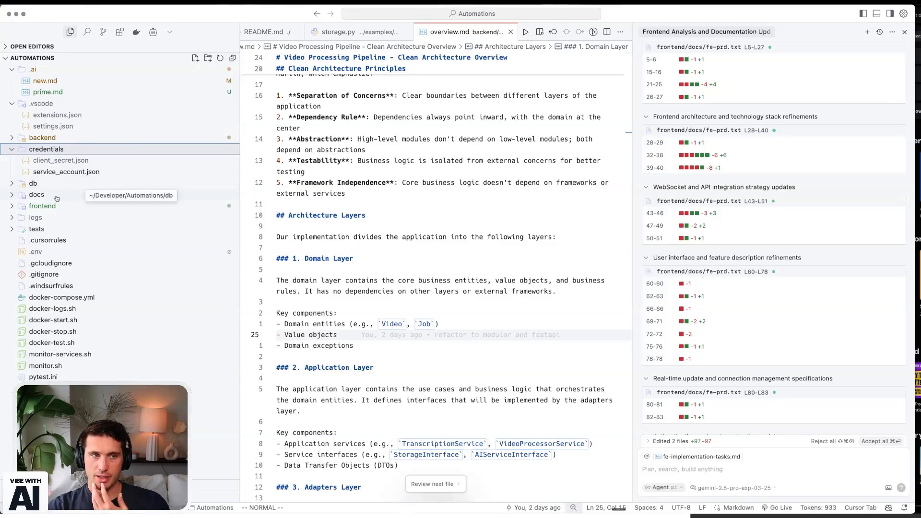
mouse_move(56, 200)
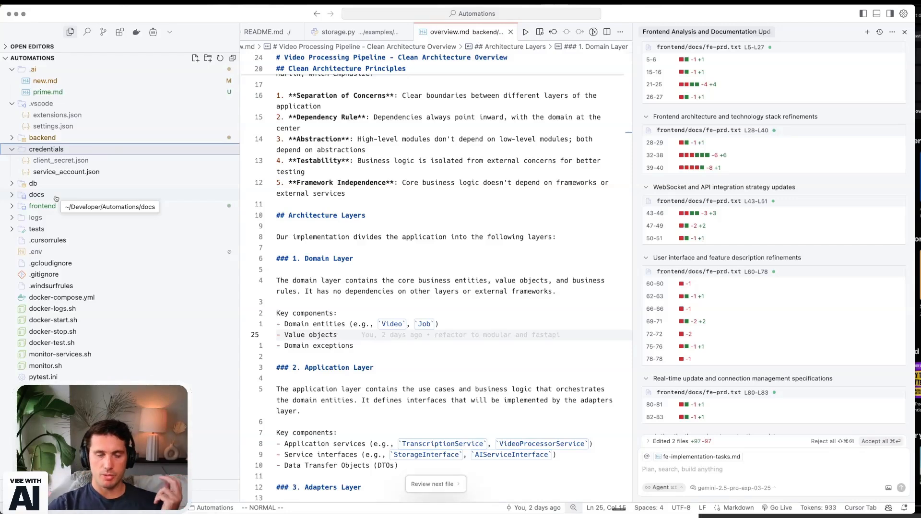
mouse_move(66, 172)
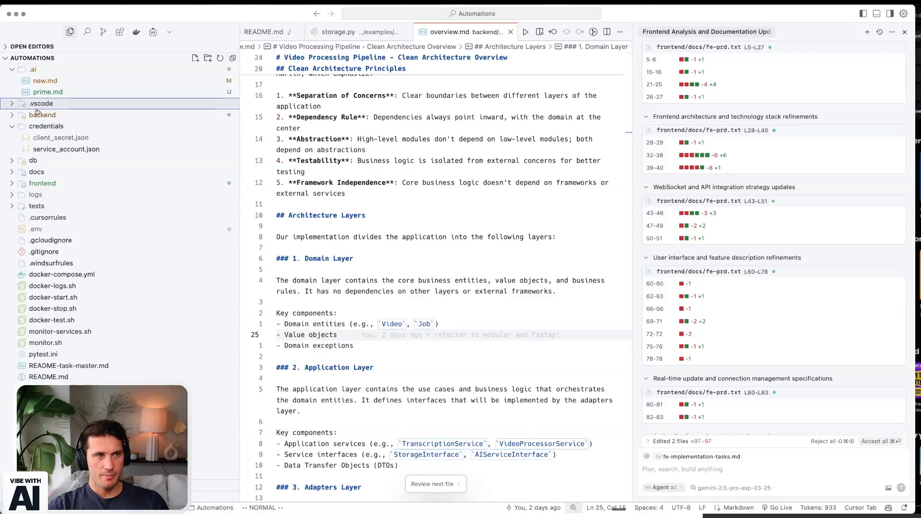
- Collapse the credentials and .ai folders, leaving only top-level folders and root files
click(46, 125)
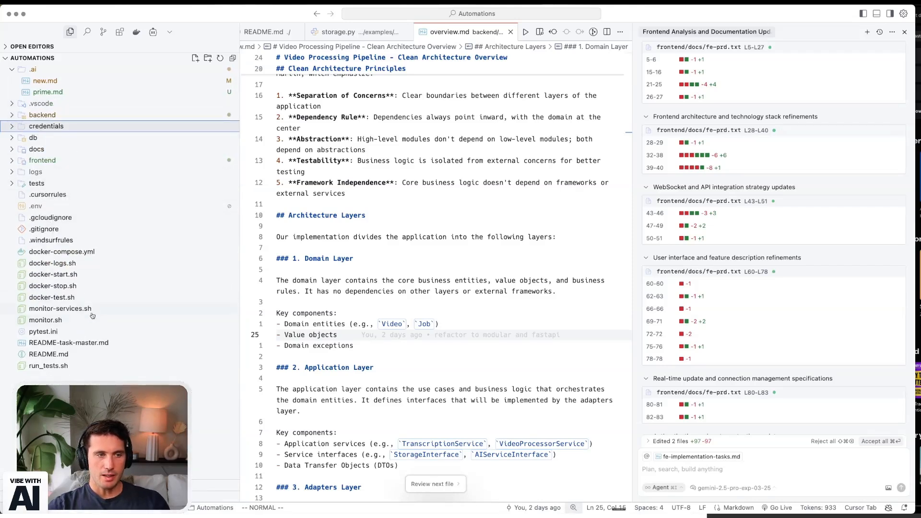
mouse_move(45, 320)
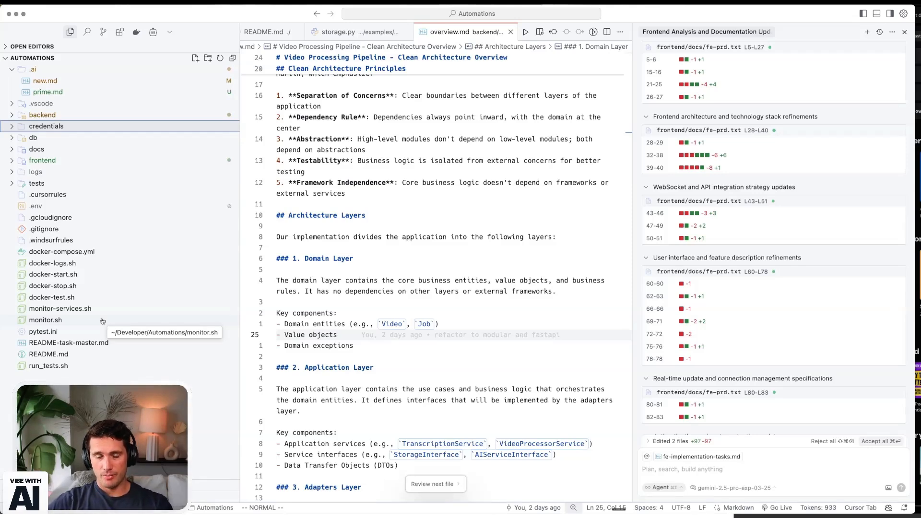
mouse_move(61, 242)
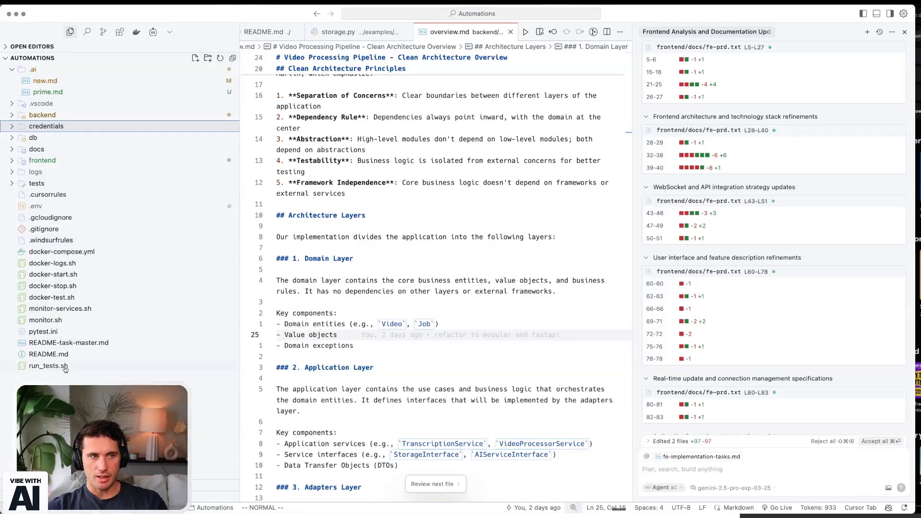
mouse_move(41, 161)
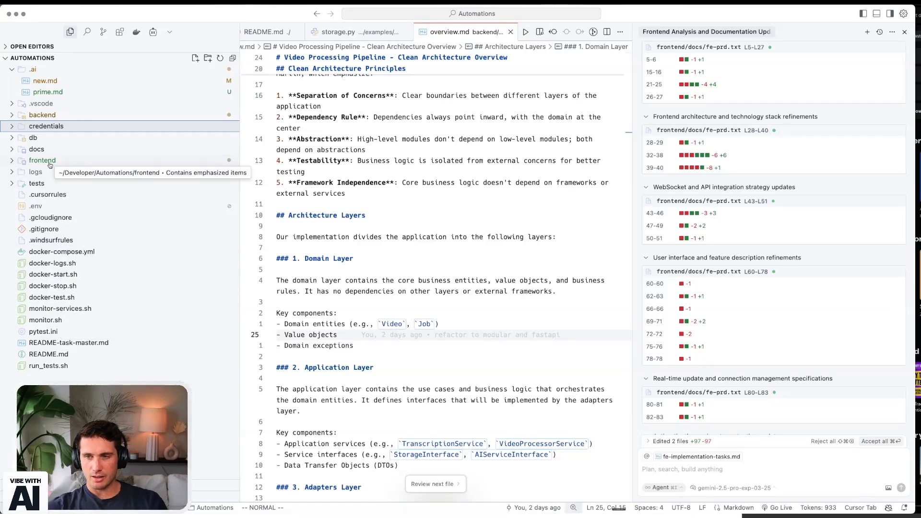
click(41, 160)
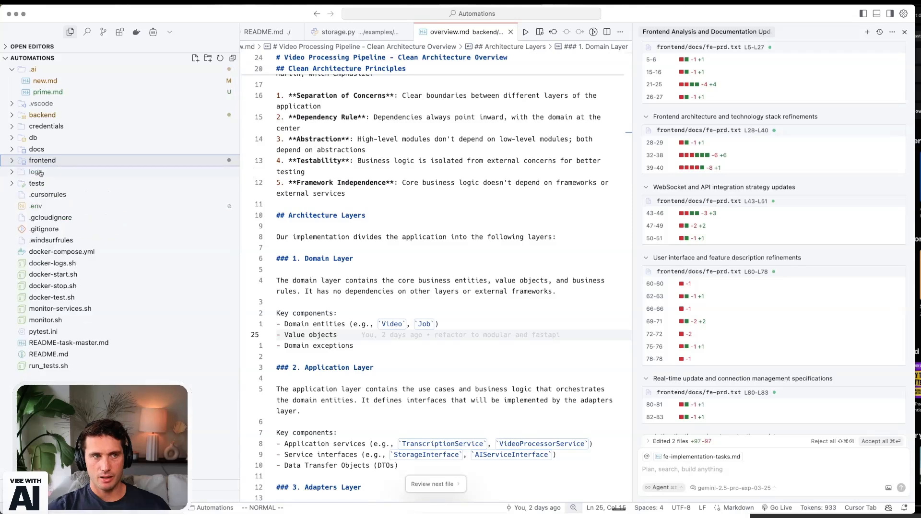
mouse_move(37, 172)
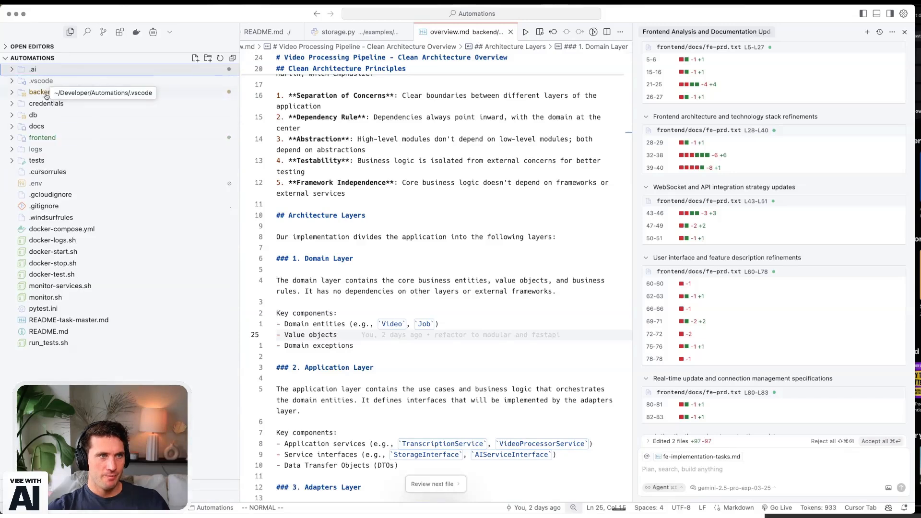
mouse_move(33, 114)
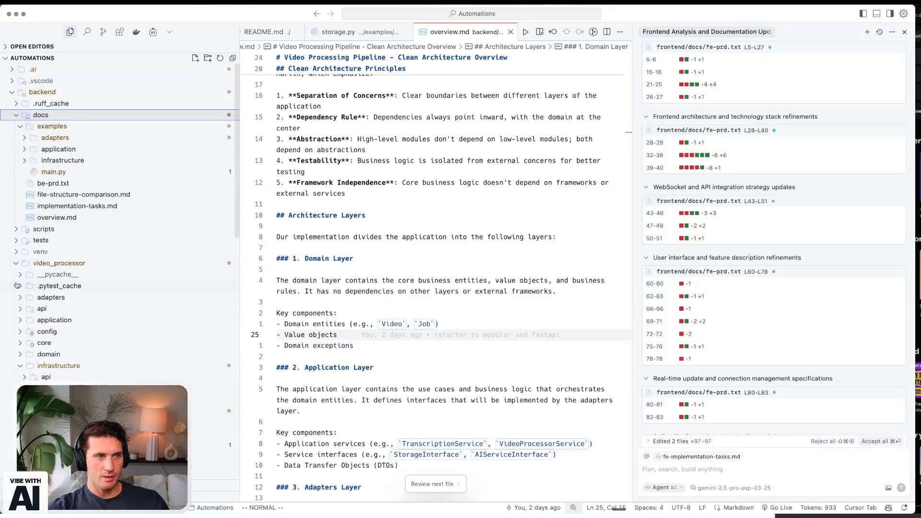
mouse_move(41, 252)
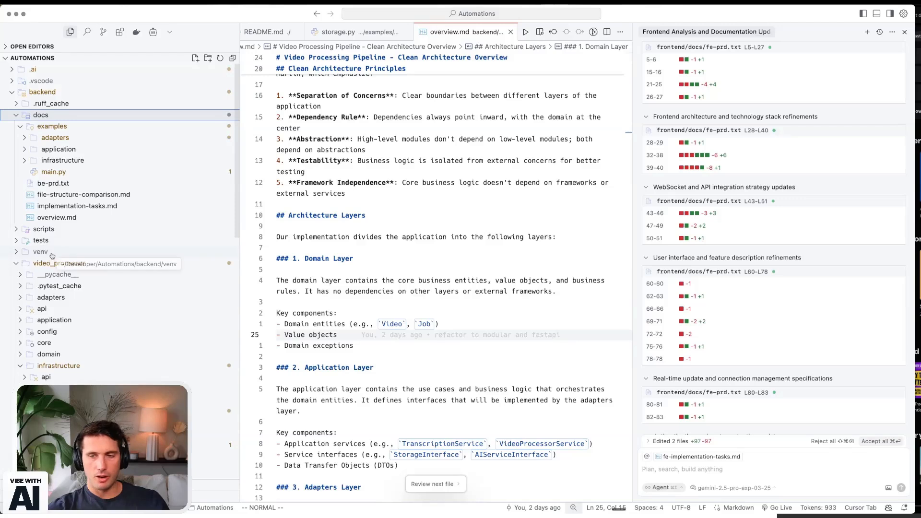
mouse_move(43, 228)
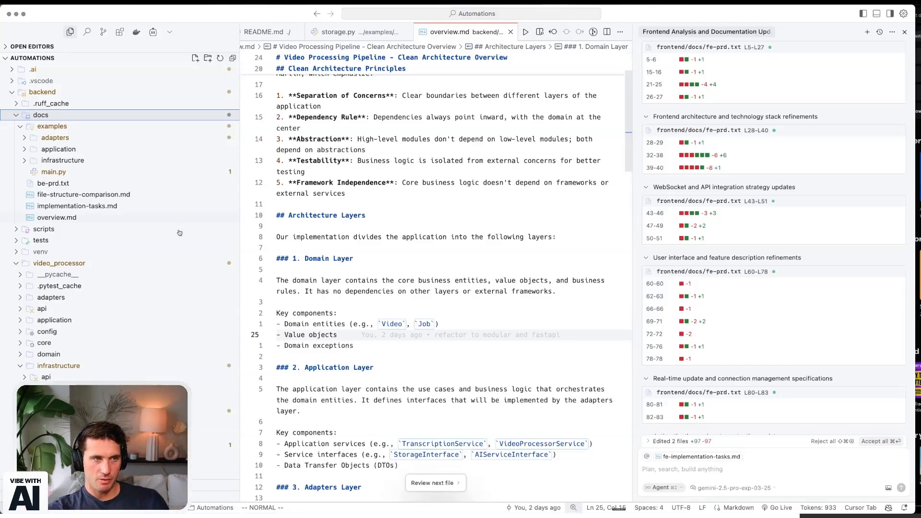
mouse_move(54, 171)
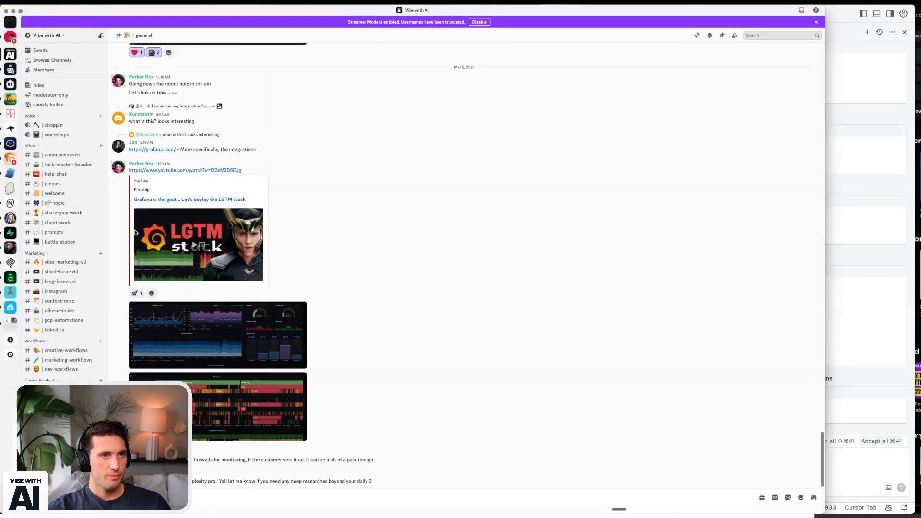
mouse_move(228, 342)
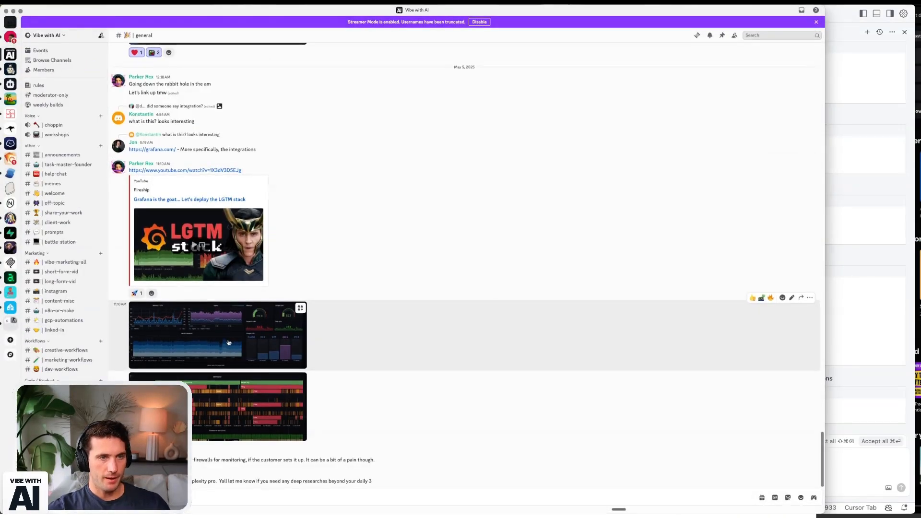
click(218, 335)
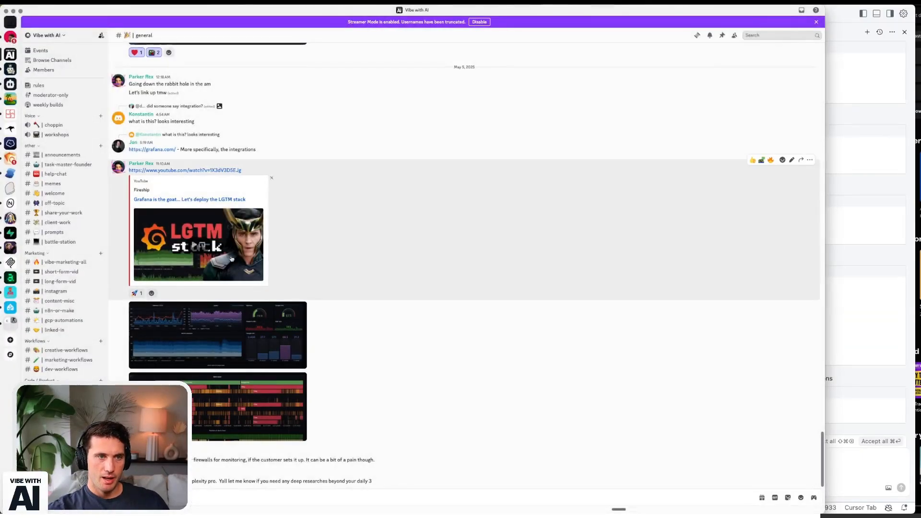
mouse_move(135, 293)
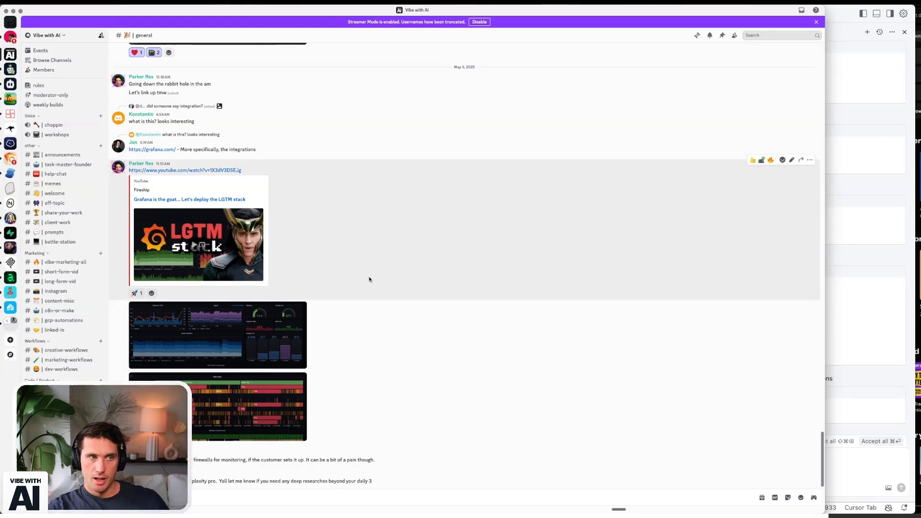
mouse_move(363, 278)
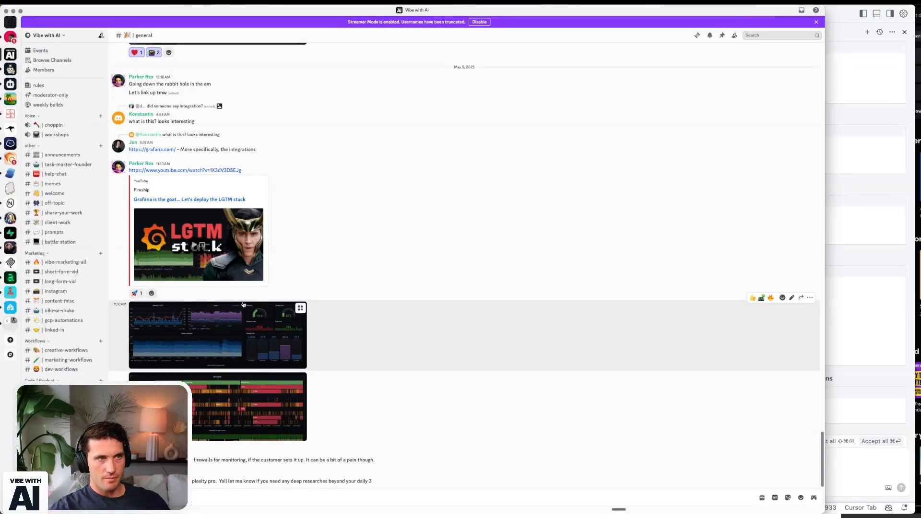
mouse_move(444, 78)
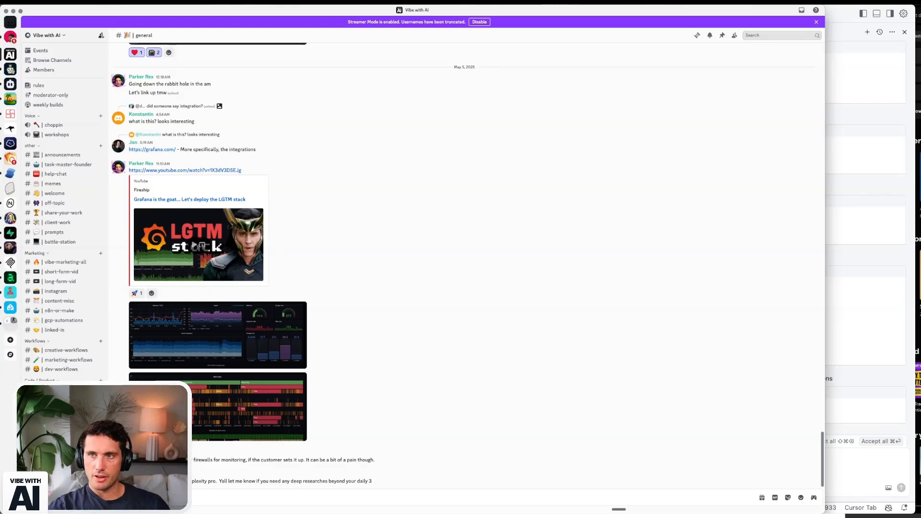
mouse_move(450, 263)
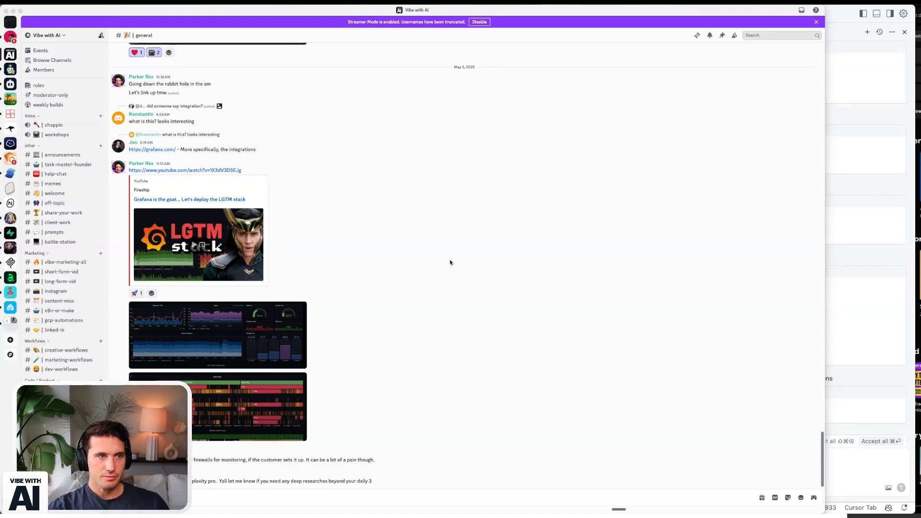
mouse_move(450, 263)
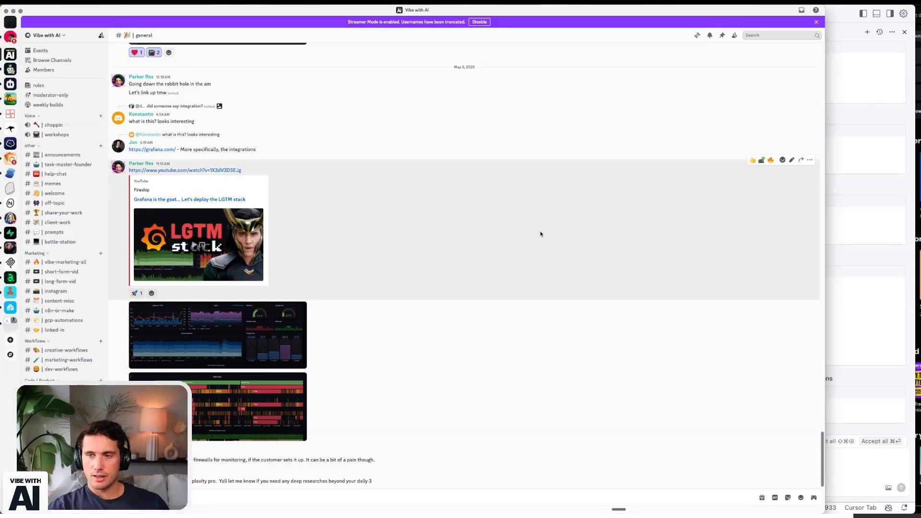
mouse_move(468, 203)
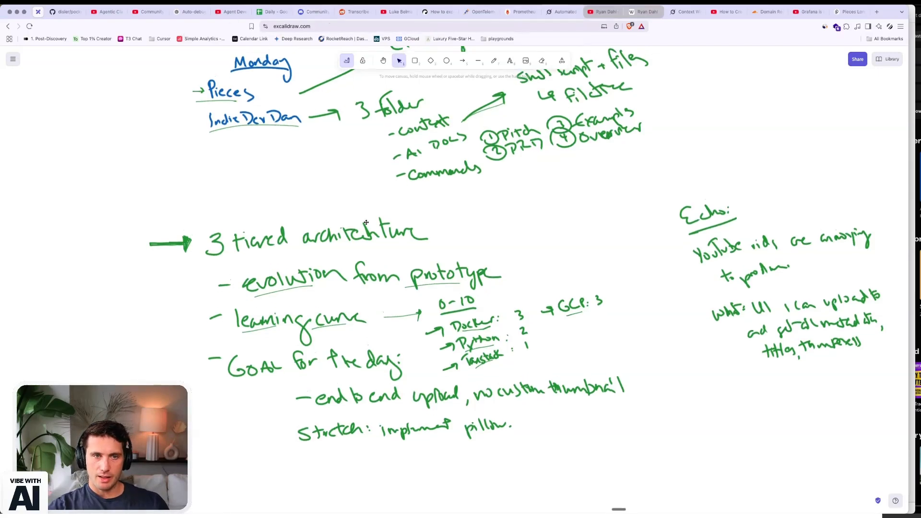
scroll(down, 3)
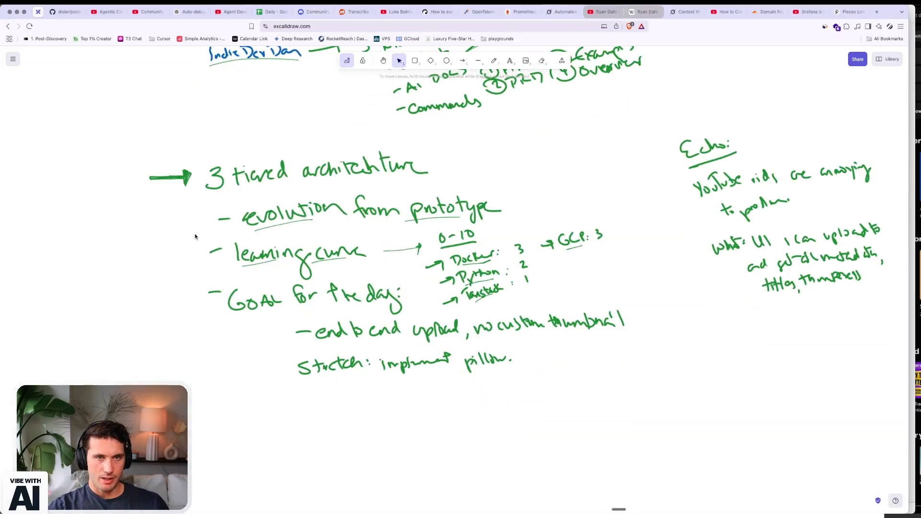
mouse_move(228, 198)
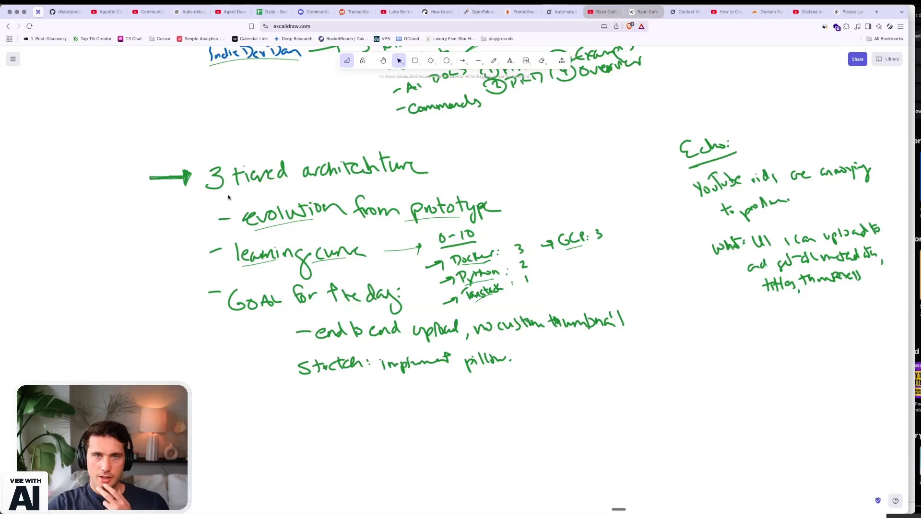
mouse_move(299, 195)
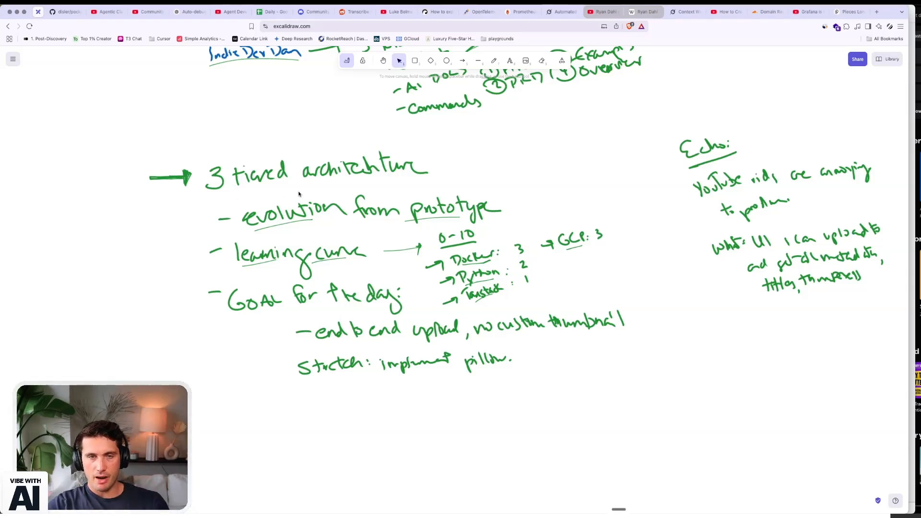
mouse_move(630, 420)
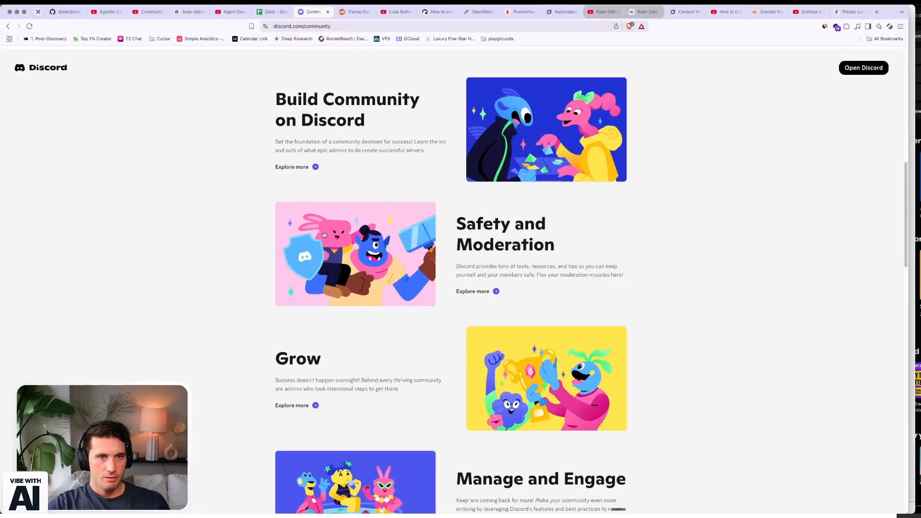
scroll(up, 3)
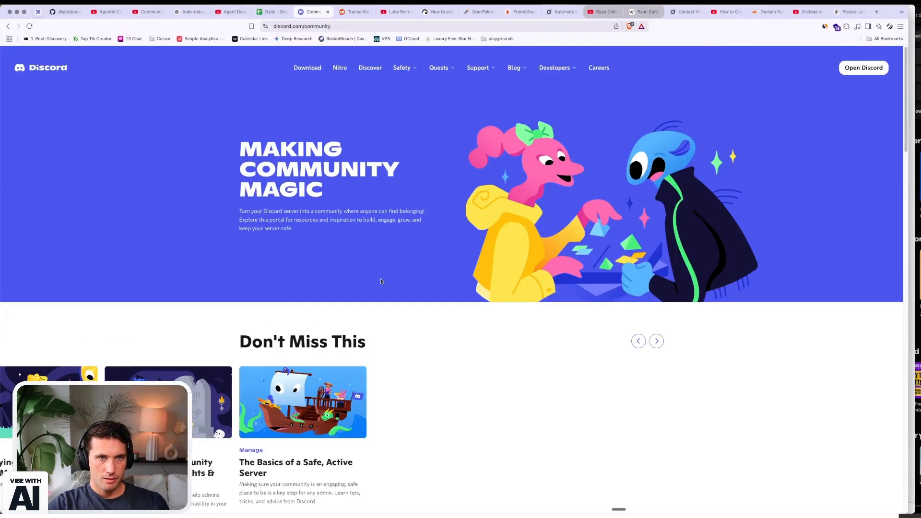
scroll(down, 3)
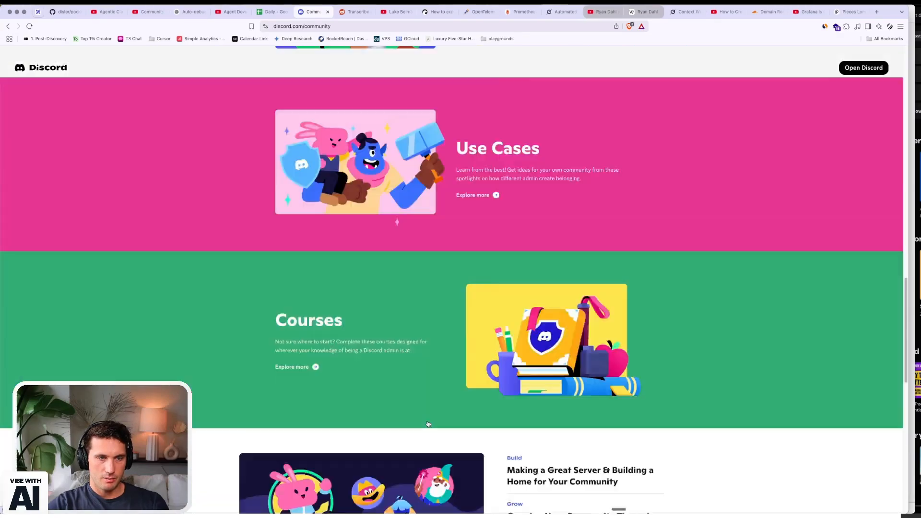
scroll(up, 3)
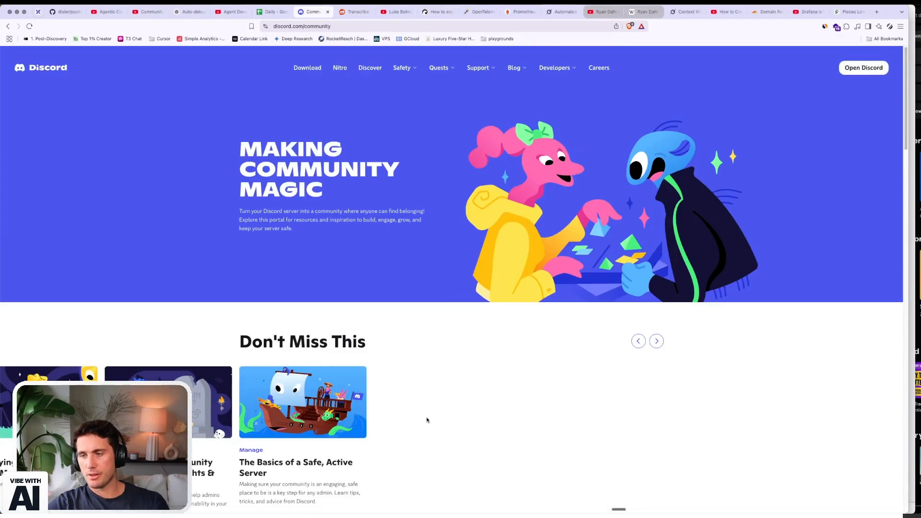